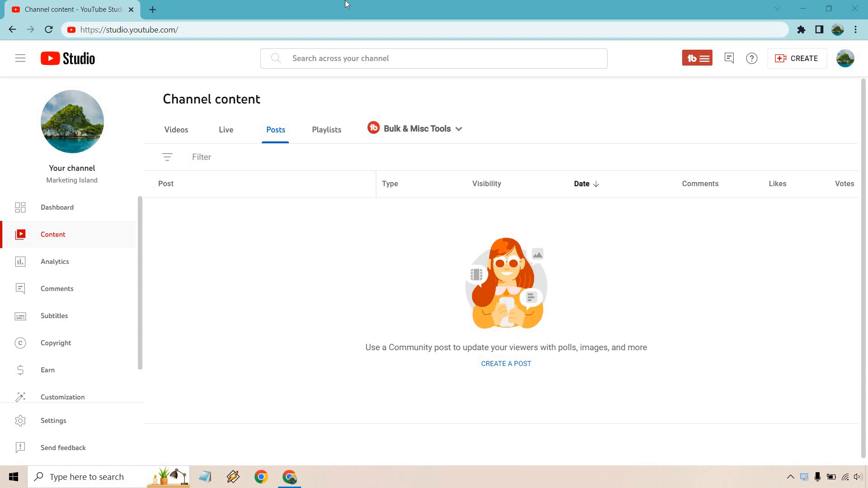
mouse_move(678, 98)
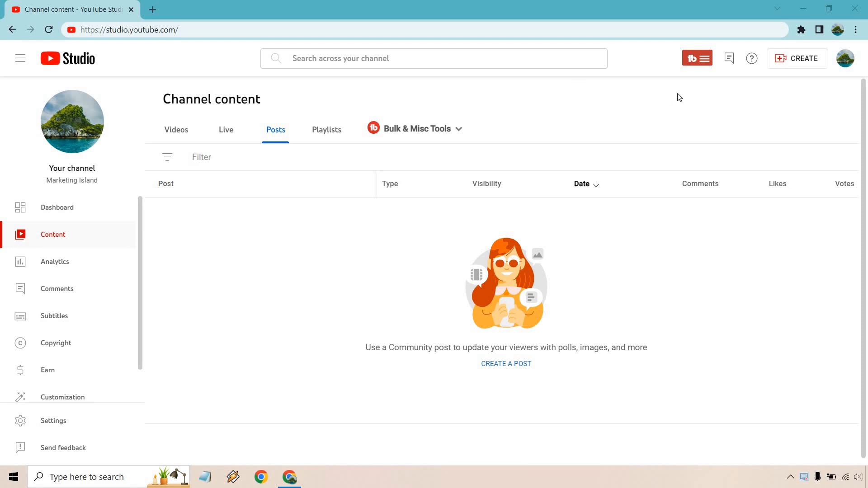
mouse_move(558, 80)
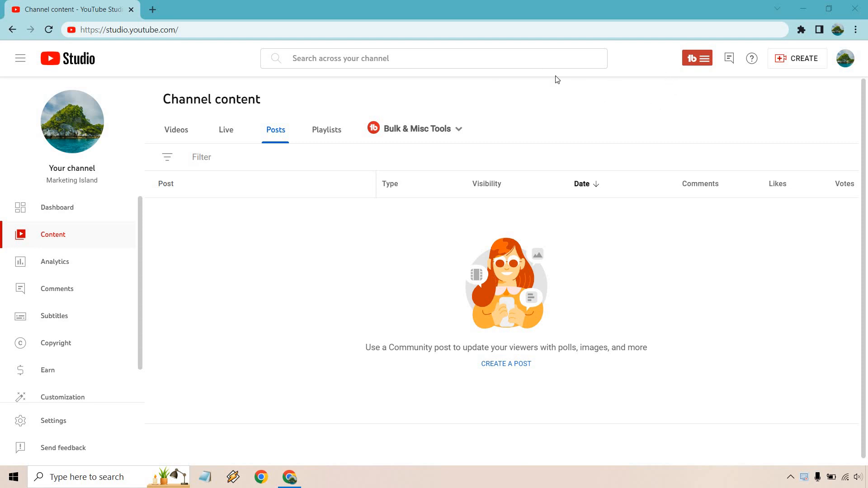
mouse_move(666, 105)
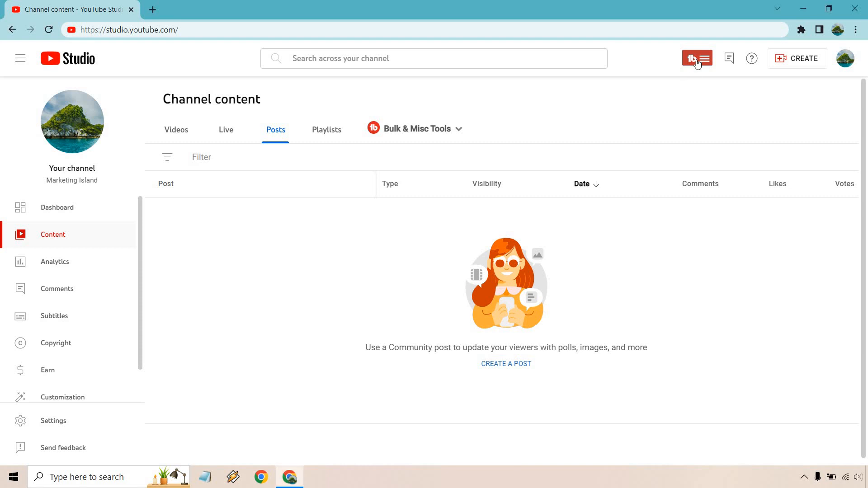
Step: Launch SEO Studio from the TubeBuddy extension's tools menu
click(697, 58)
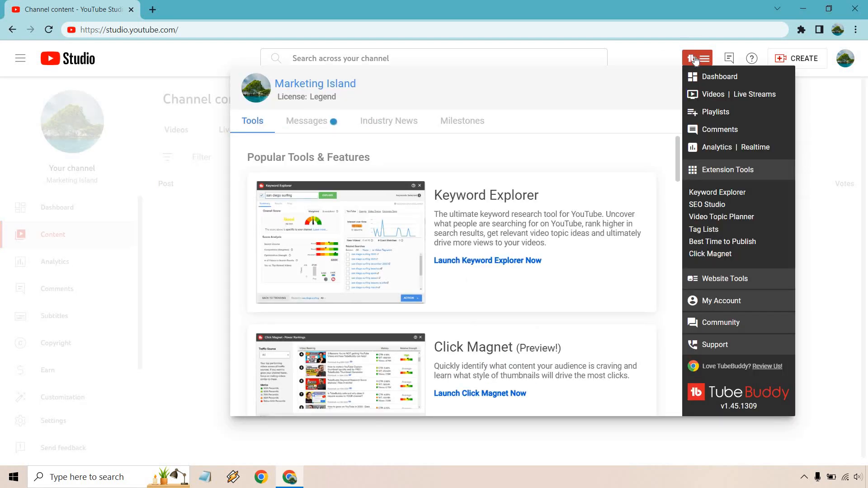
mouse_move(708, 204)
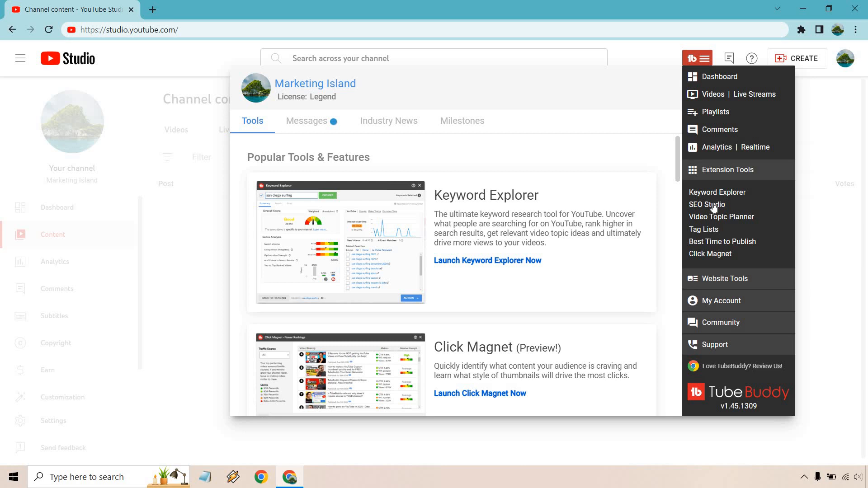
click(442, 184)
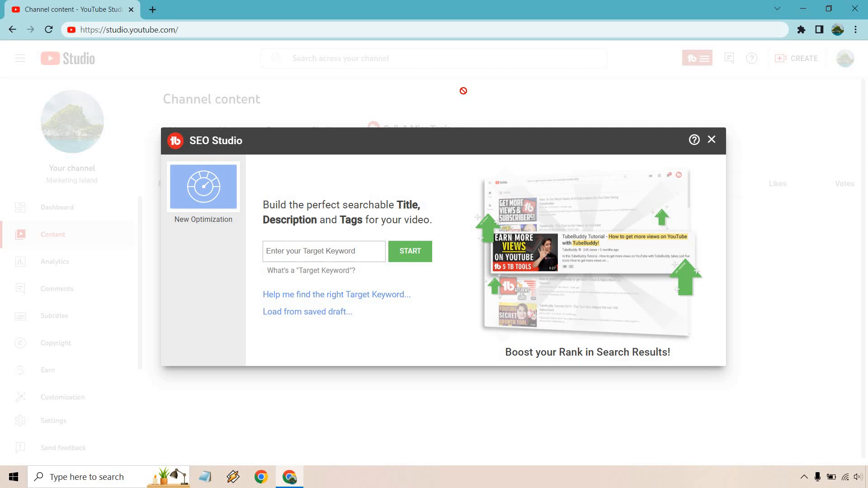
Step: Start an SEO Studio optimization with 'TubeBuddy Keyword' as the target keyword
text(TubeBuddy Keyword)
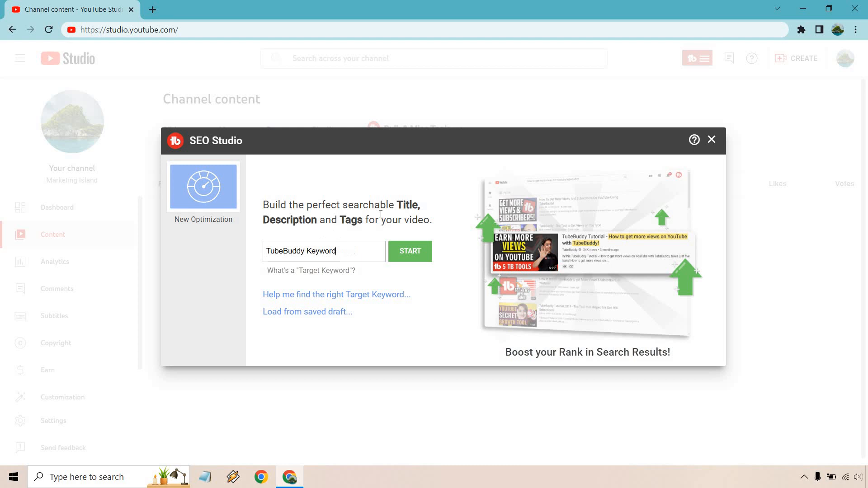
mouse_move(427, 192)
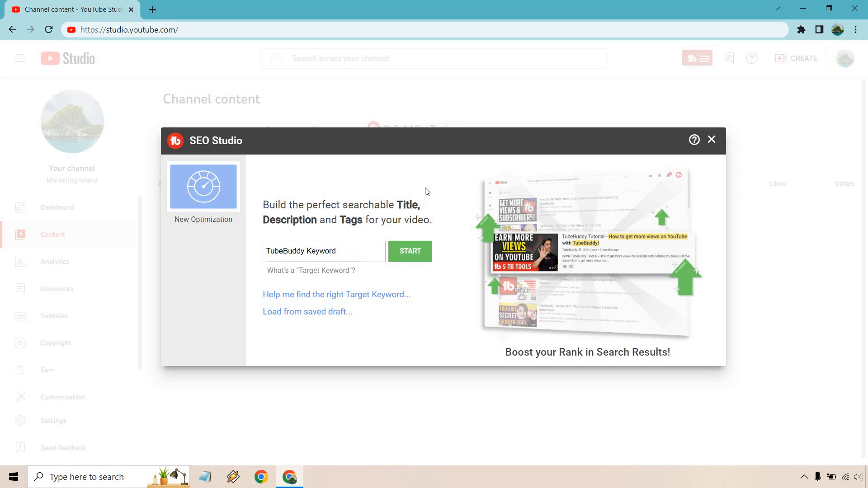
mouse_move(422, 217)
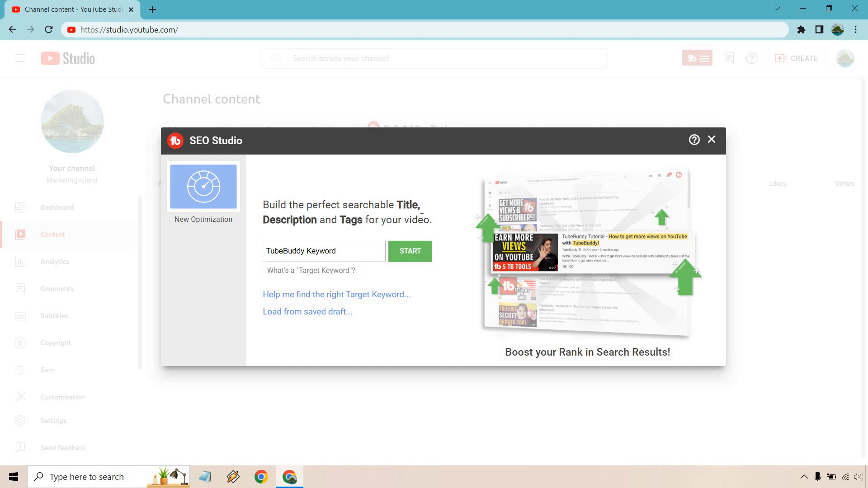
click(410, 251)
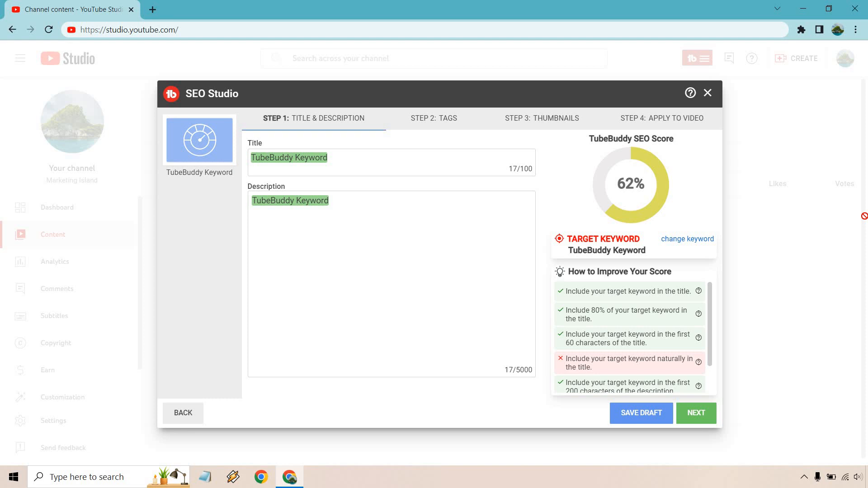
mouse_move(716, 234)
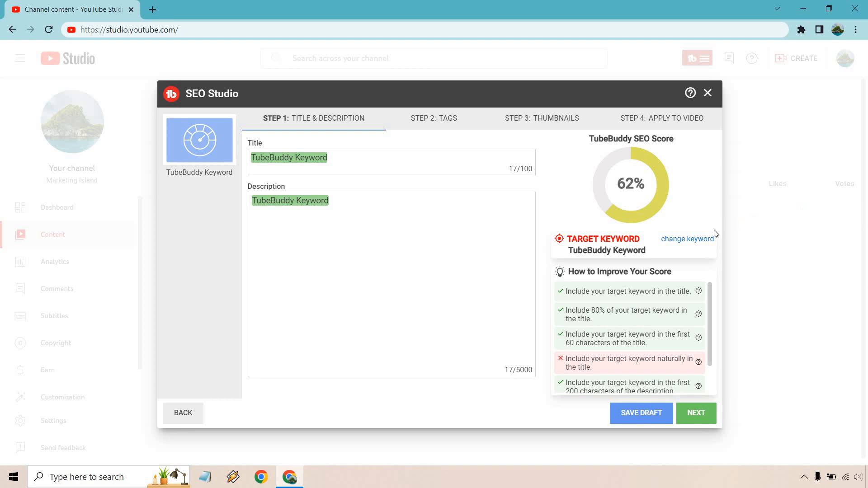
mouse_move(699, 292)
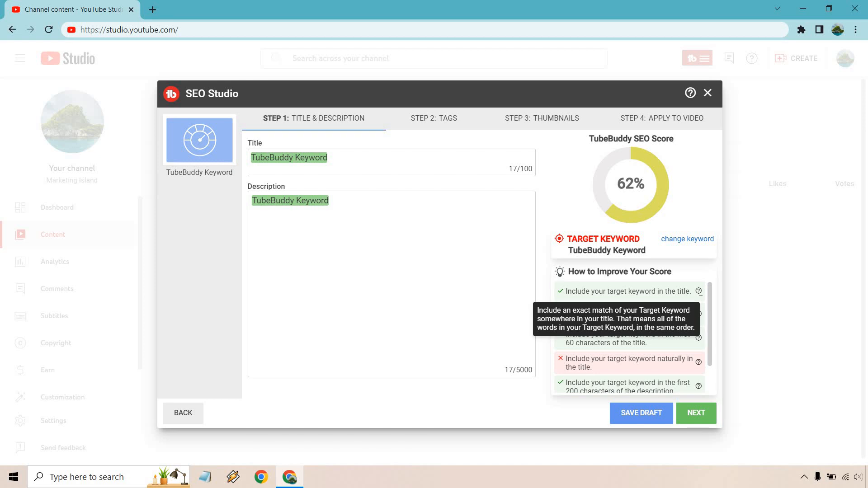
mouse_move(298, 139)
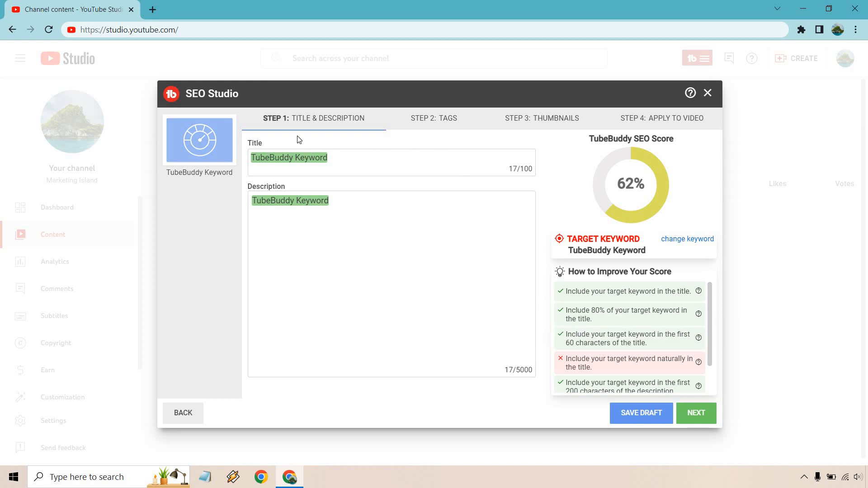
mouse_move(352, 161)
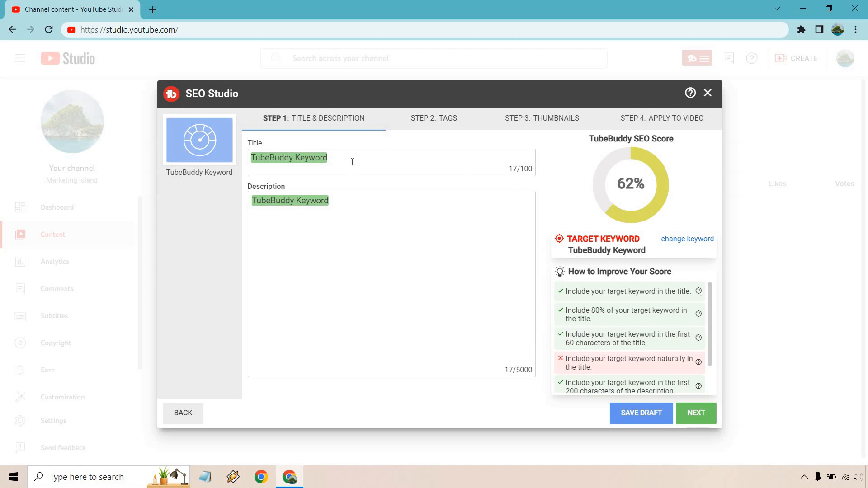
mouse_move(710, 320)
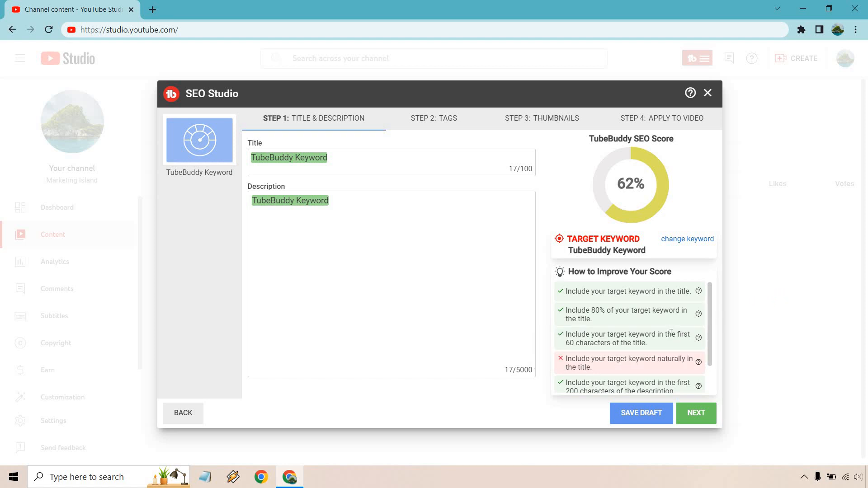
scroll(down, 3)
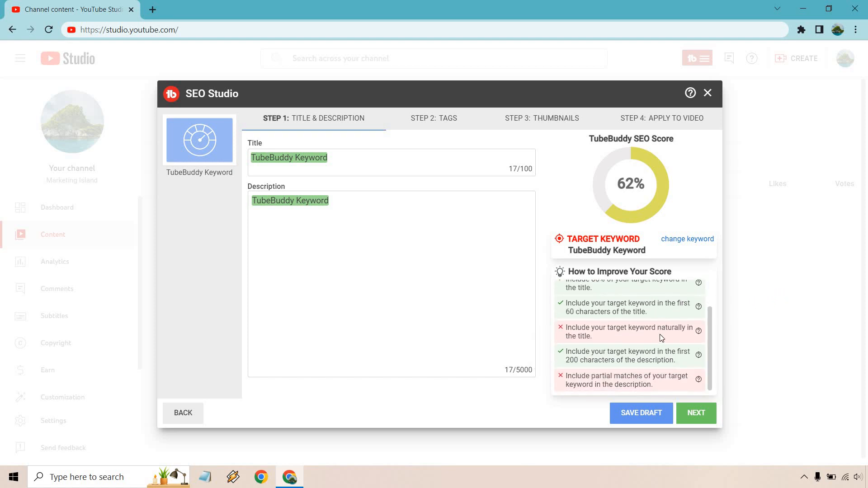
mouse_move(673, 340)
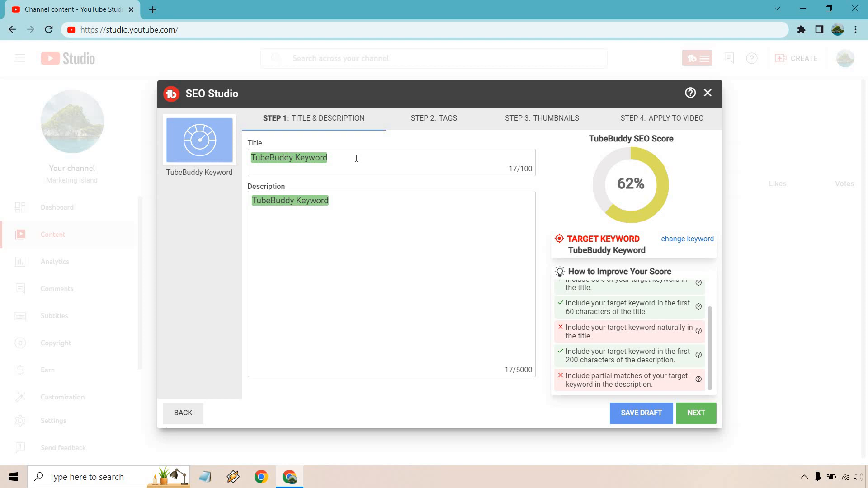
mouse_move(652, 338)
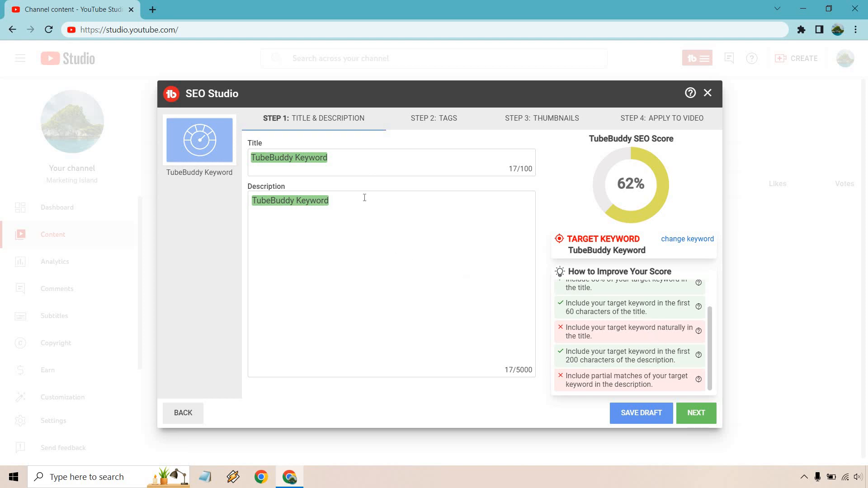
mouse_move(644, 350)
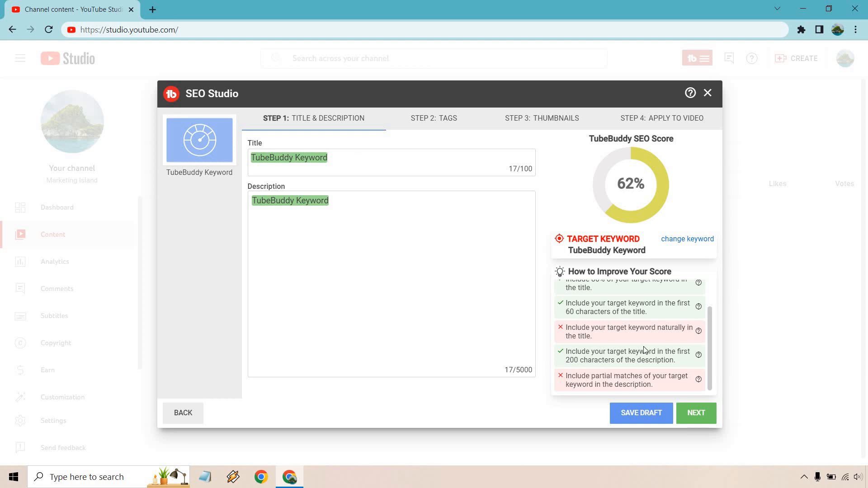
scroll(up, 3)
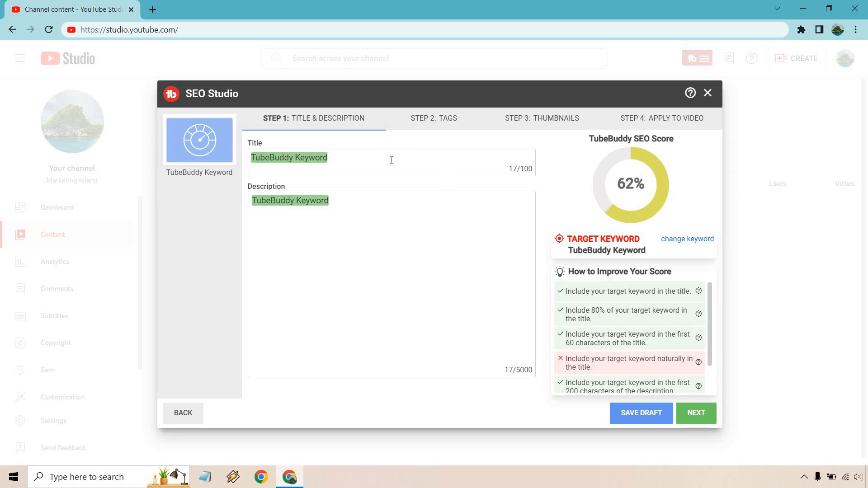
Step: Append 'Research (How To Find Easy To Rank Keywords)' to the title, reaching 86%
text(Research)
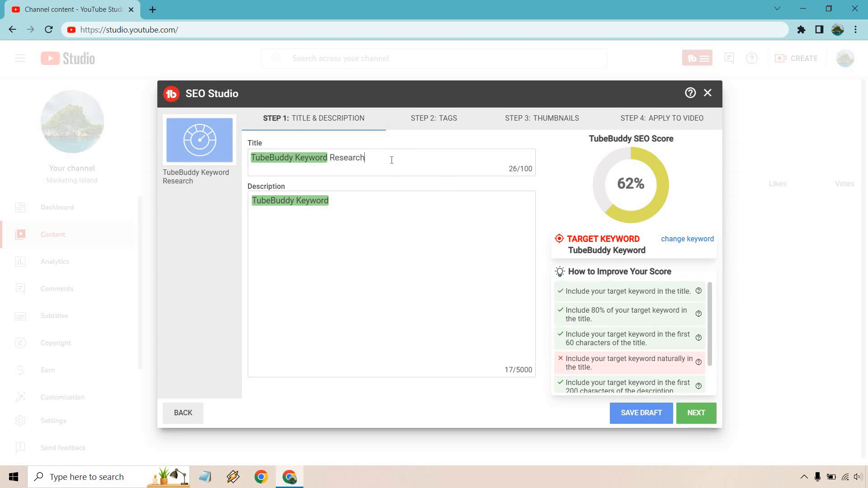
text((How To)
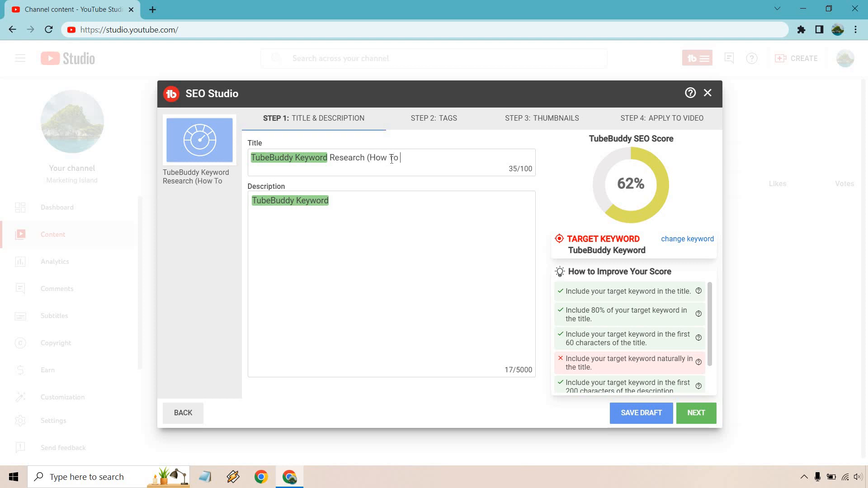
text(Find)
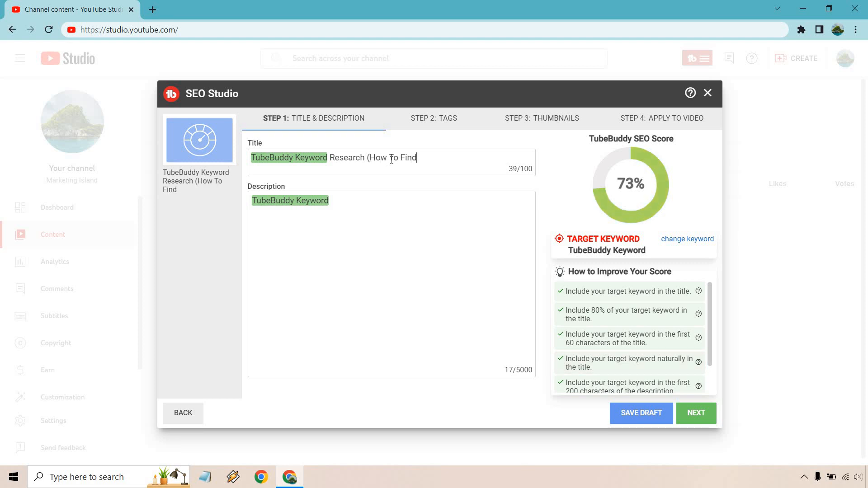
text(Easy)
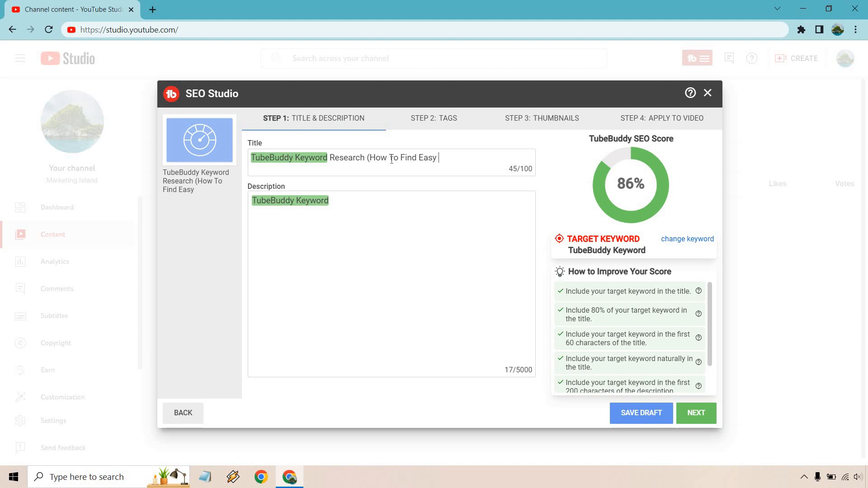
text(To Rank Keywor)
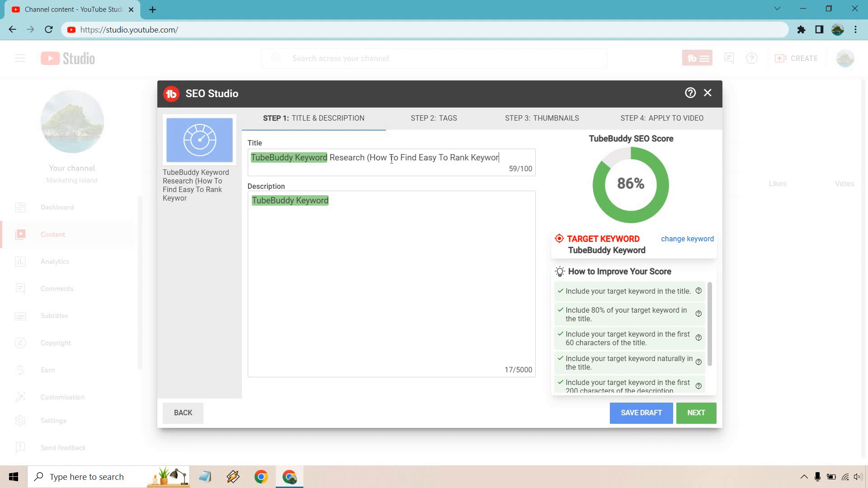
text(ds))
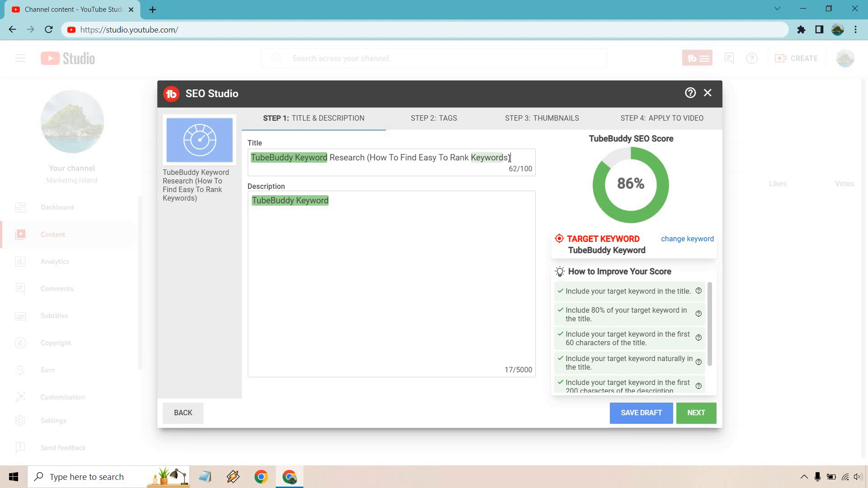
mouse_move(659, 337)
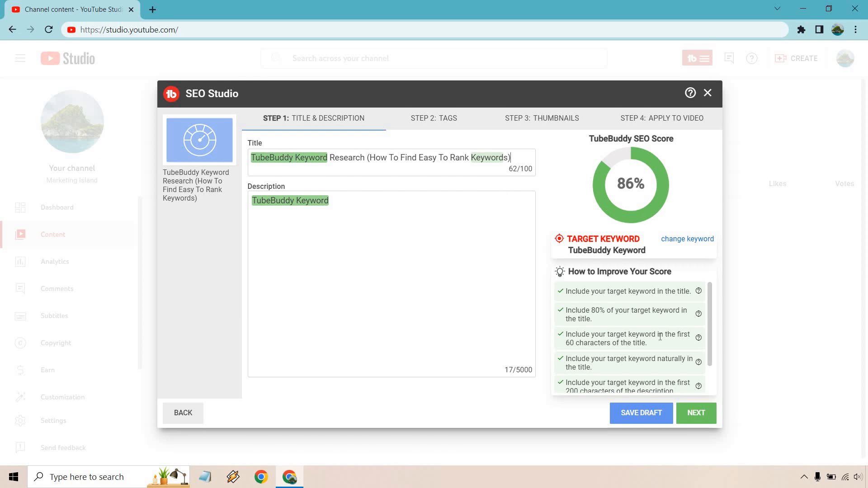
scroll(down, 3)
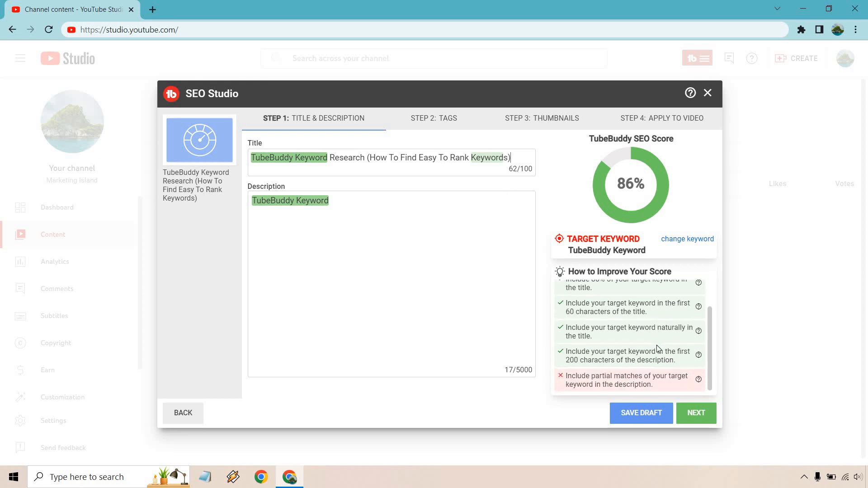
mouse_move(696, 381)
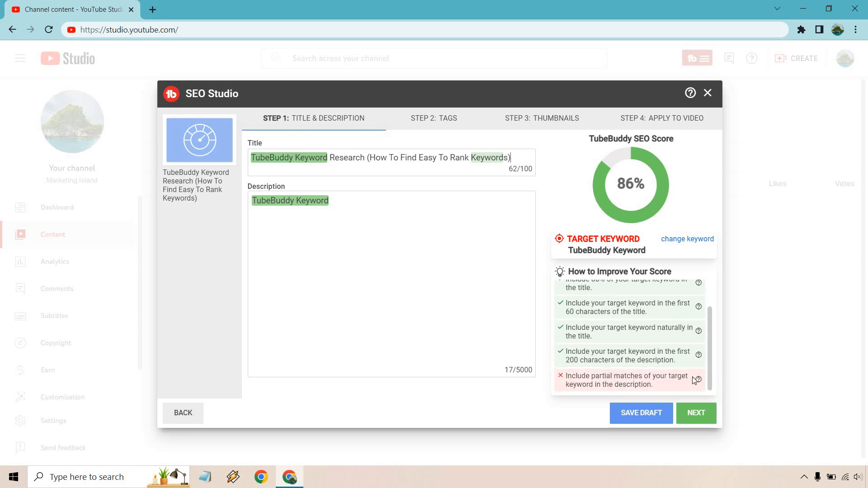
mouse_move(392, 236)
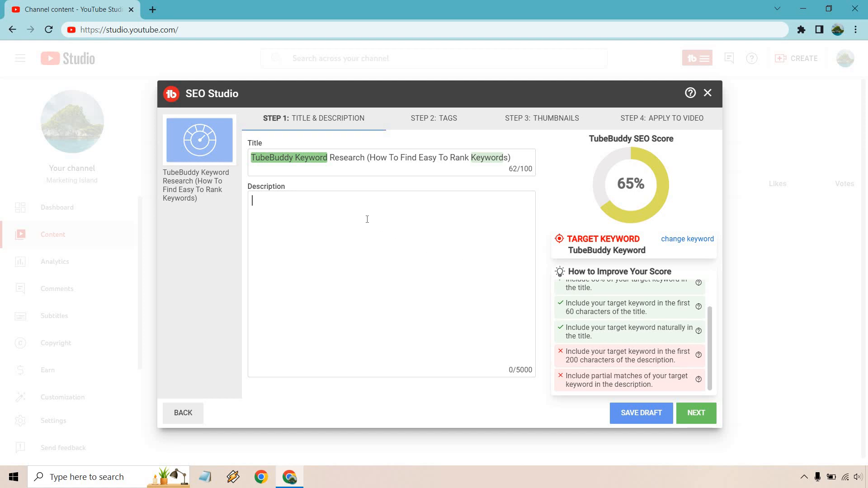
Step: Write a description thanking viewers for the TubeBuddy keyword research video, scoring 95%
text(Thanks for checking out my TubeBuddy keyword research video. In this tutorial, I'm going to show you how to utilize their keyword research tool, so that you can get plenty of great ideas for your next YouTube video. If you have any other questions related to TubeBuddy and doing research, feel free to leave a comment down below.)
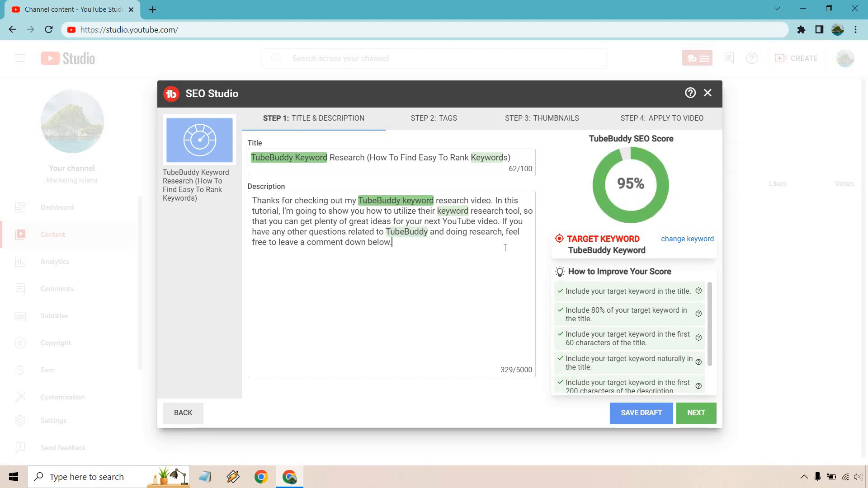
mouse_move(684, 169)
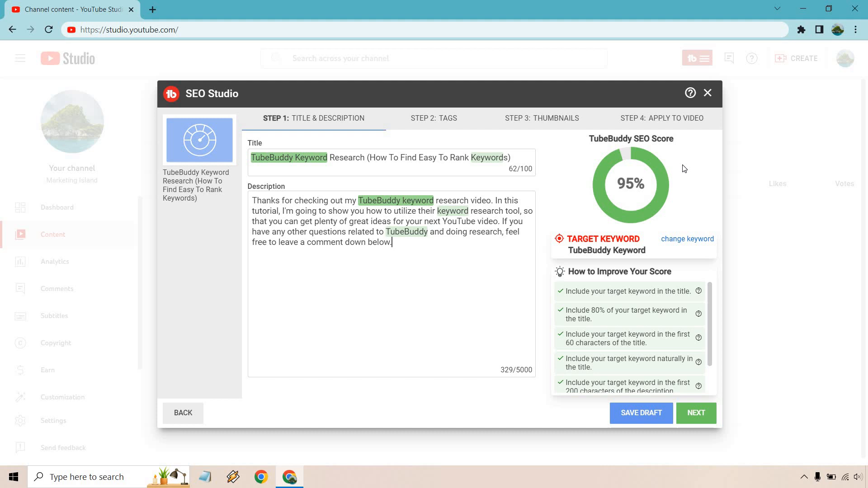
mouse_move(664, 329)
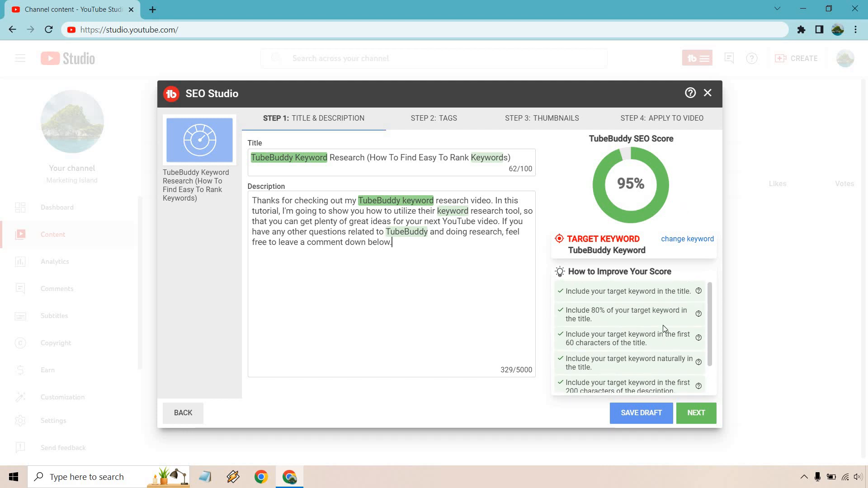
scroll(down, 3)
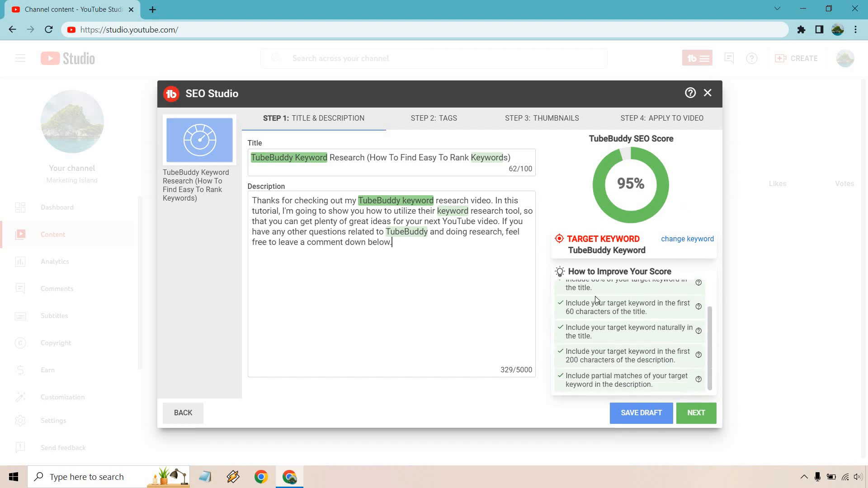
scroll(up, 3)
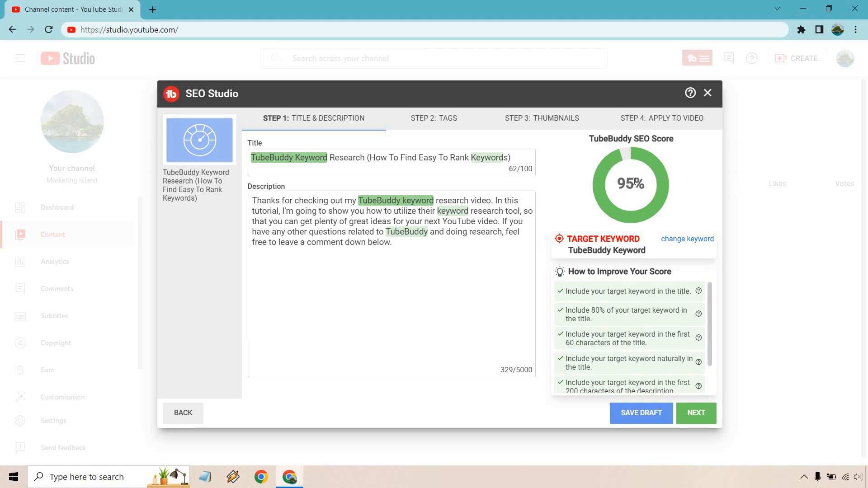
mouse_move(649, 330)
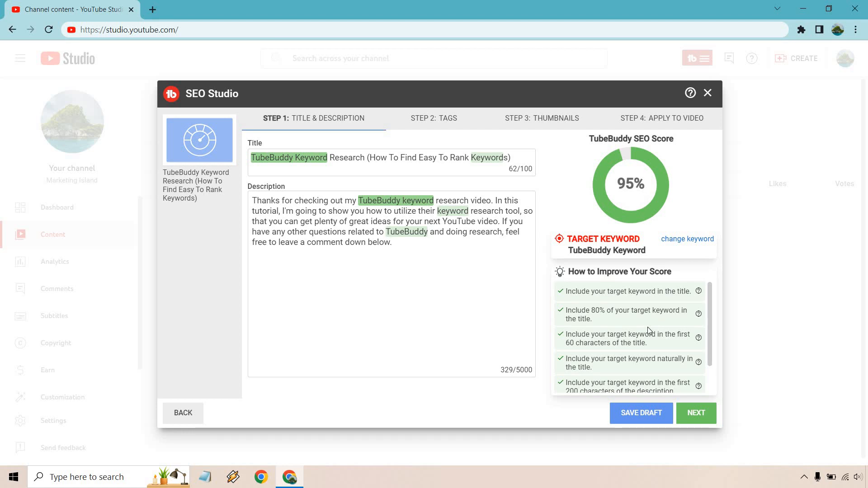
scroll(down, 3)
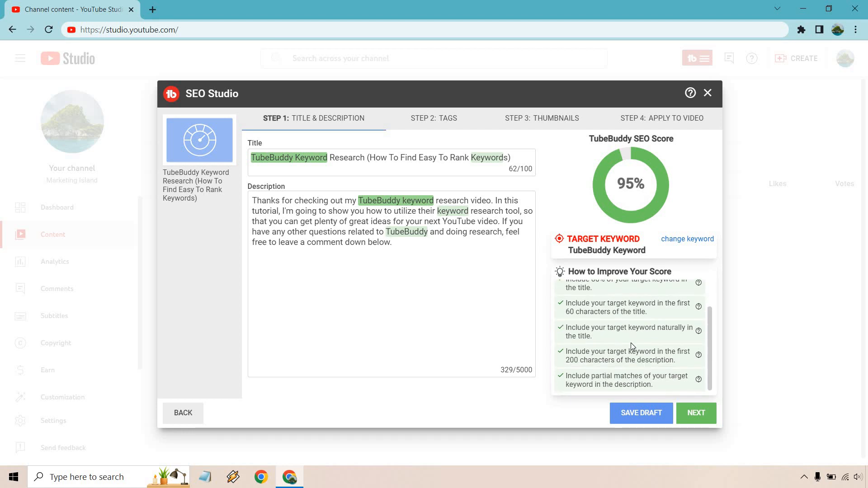
scroll(up, 3)
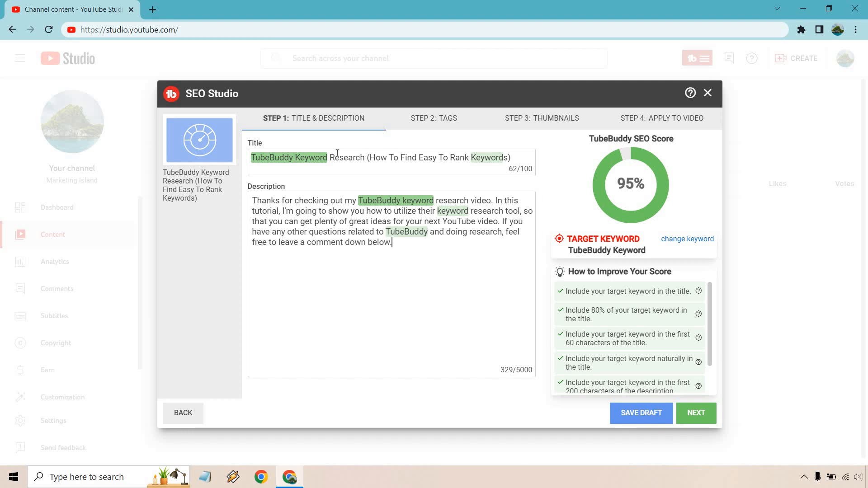
mouse_move(346, 198)
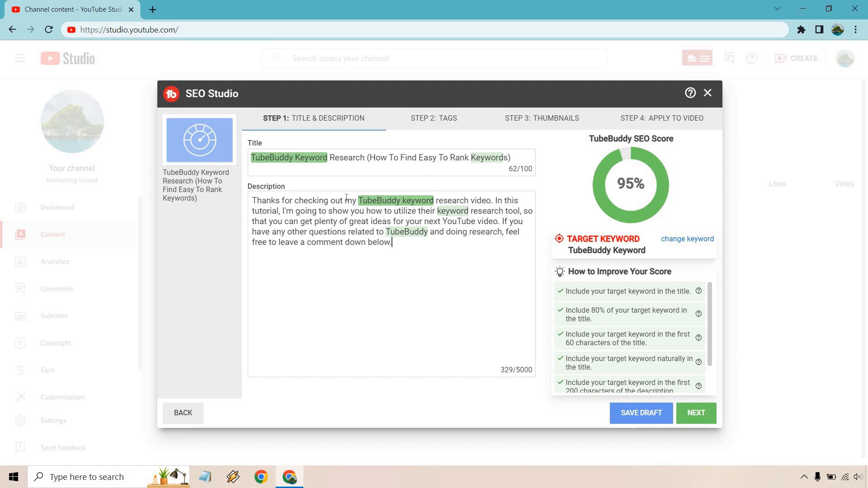
mouse_move(564, 282)
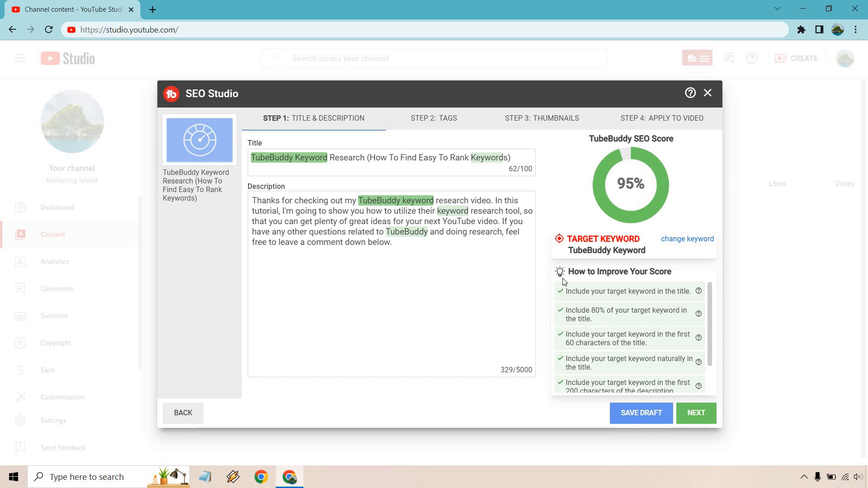
scroll(down, 3)
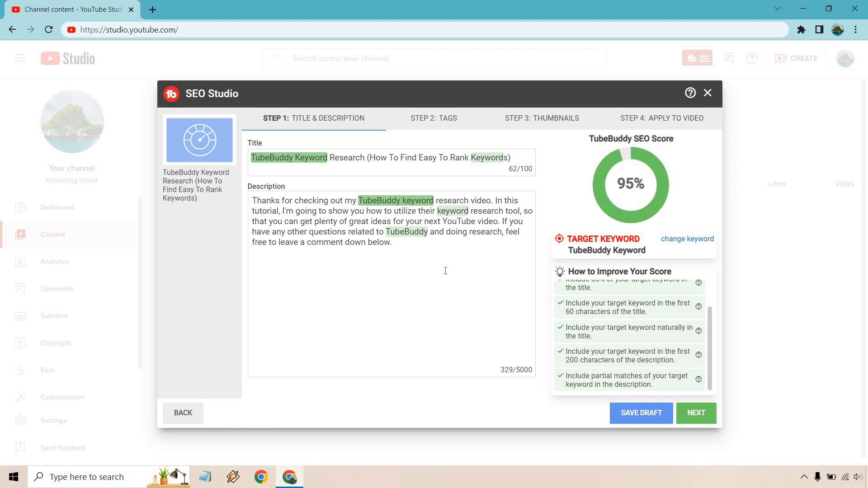
mouse_move(424, 252)
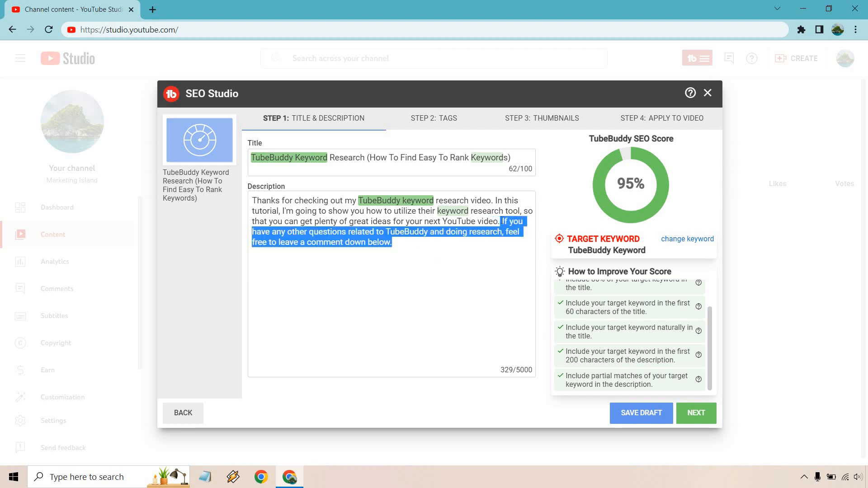
click(476, 245)
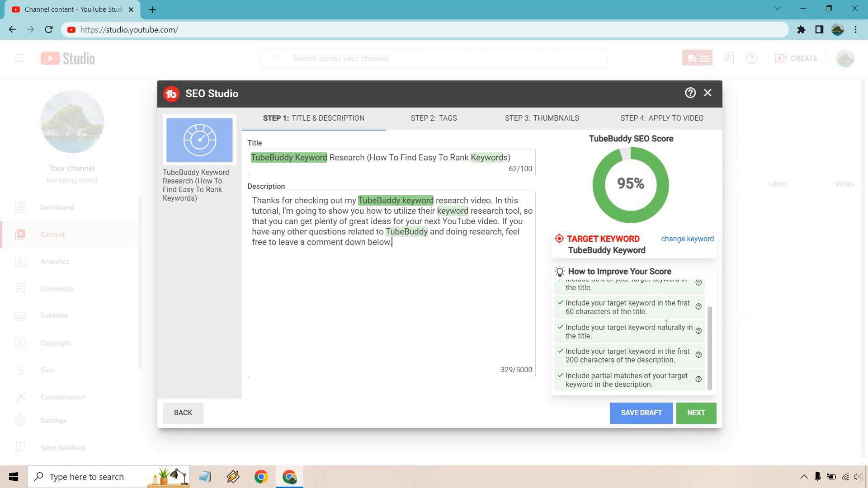
scroll(up, 3)
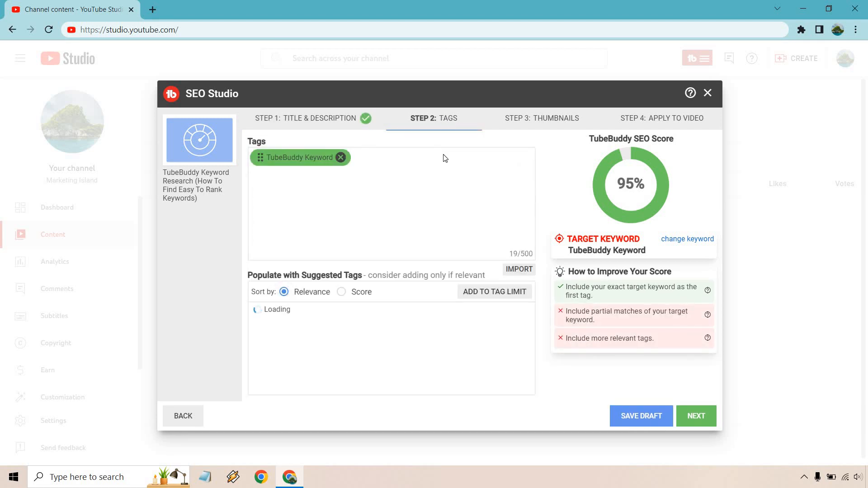
mouse_move(442, 173)
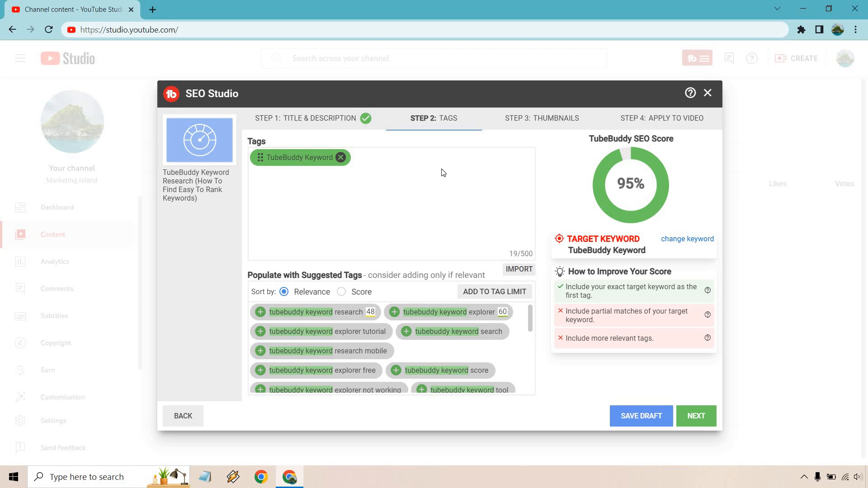
mouse_move(632, 264)
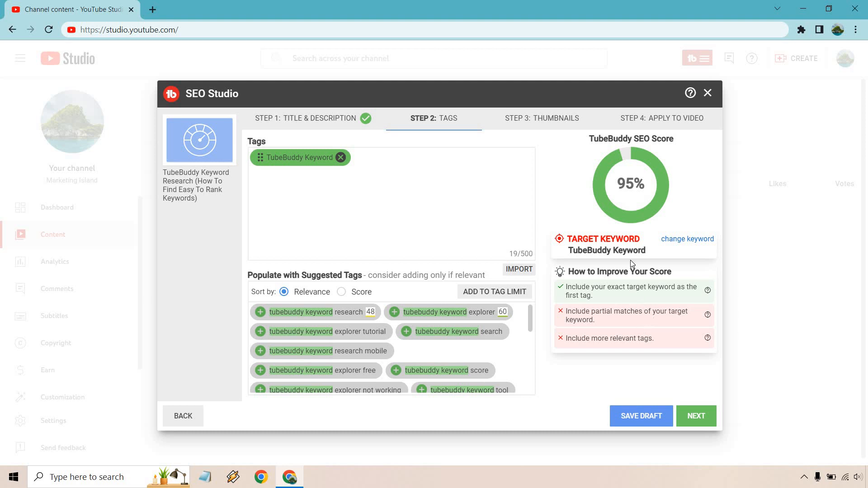
mouse_move(644, 296)
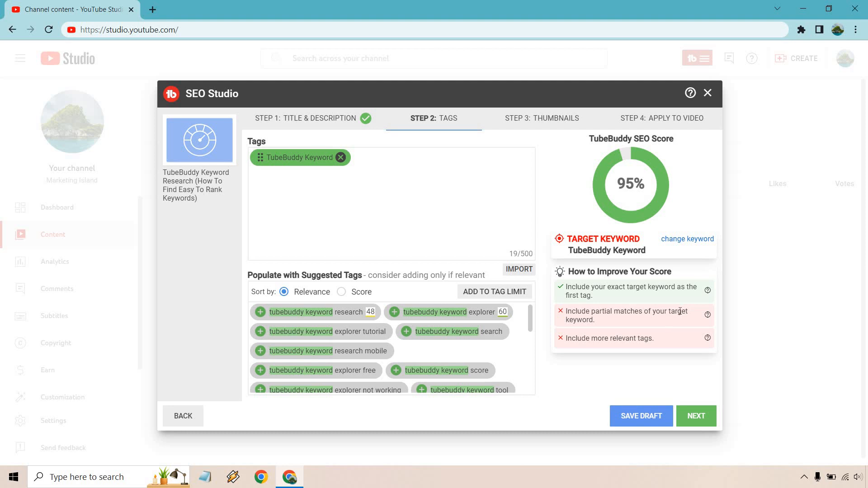
mouse_move(490, 200)
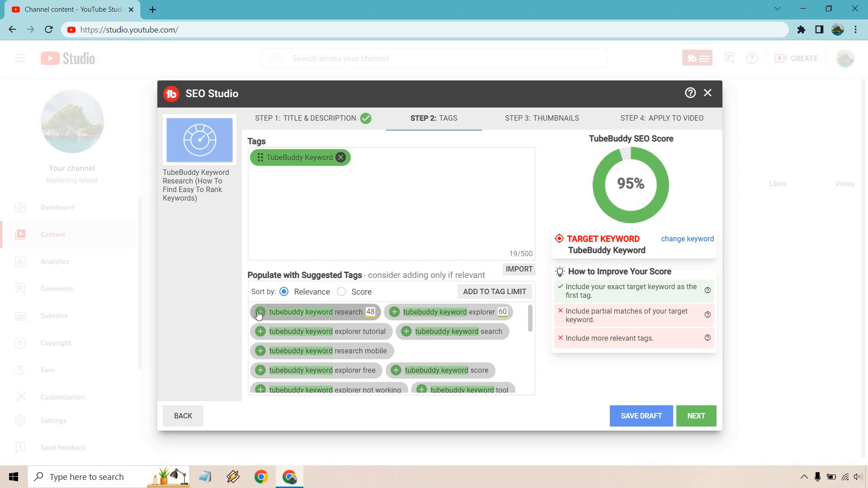
Step: Add 'tubebuddy keyword research' and 'tubebuddy keyword explorer' tags, then return to Step 1
click(260, 312)
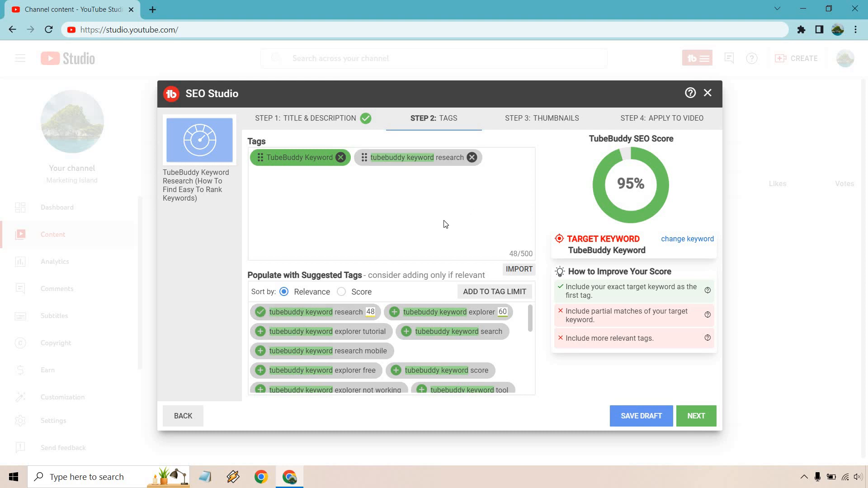
click(394, 312)
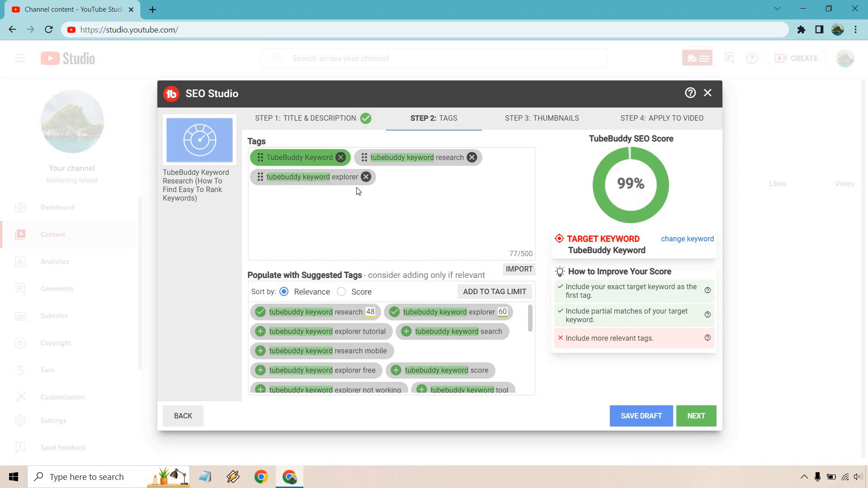
click(307, 118)
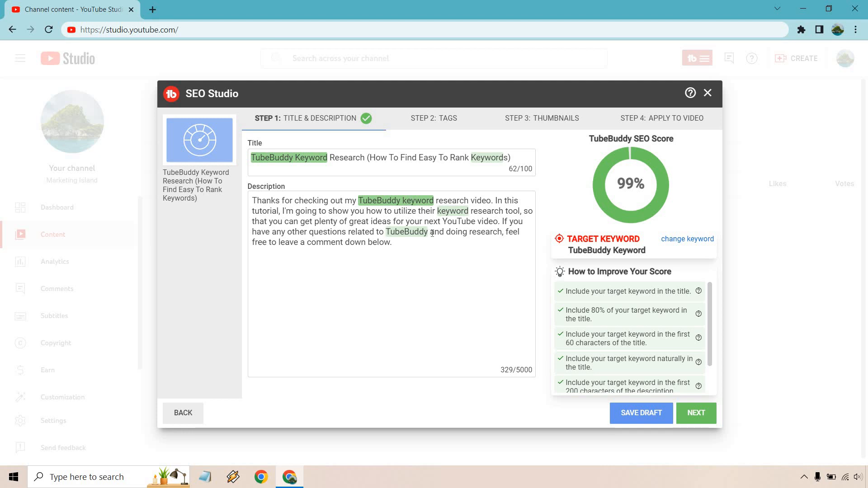
Step: Insert 'keyword explorer' after 'TubeBuddy' in the description, then return to tags
text(keyword)
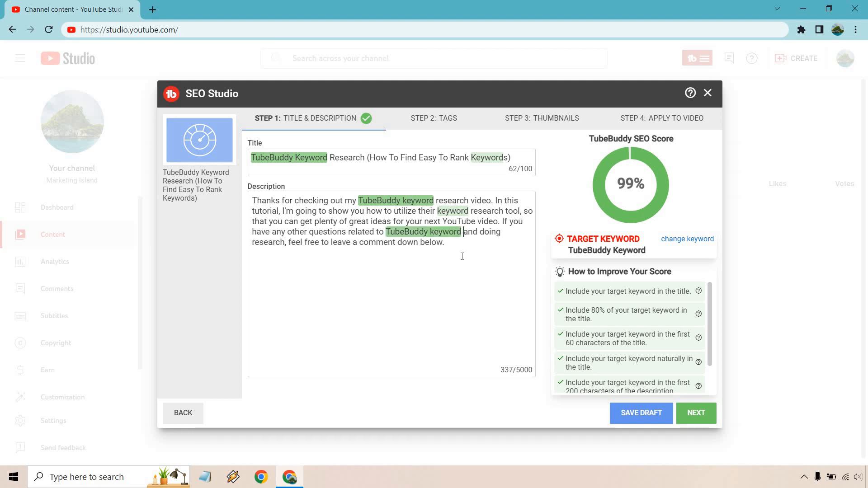
text(explorer)
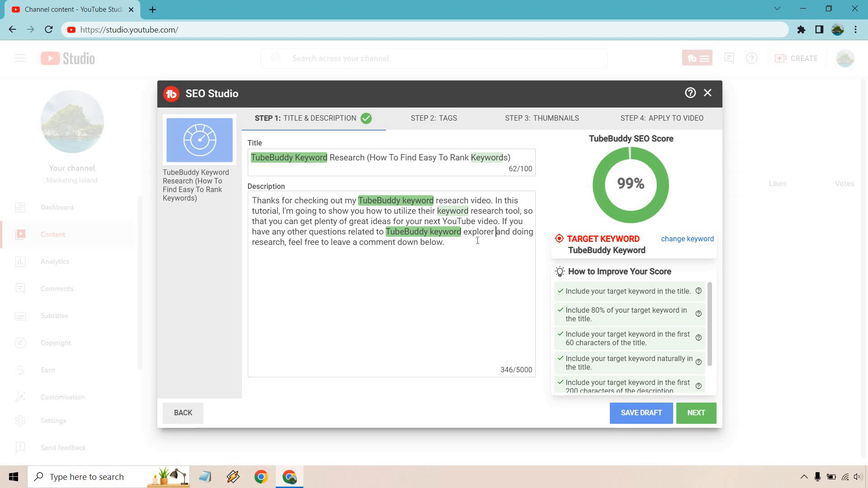
click(434, 119)
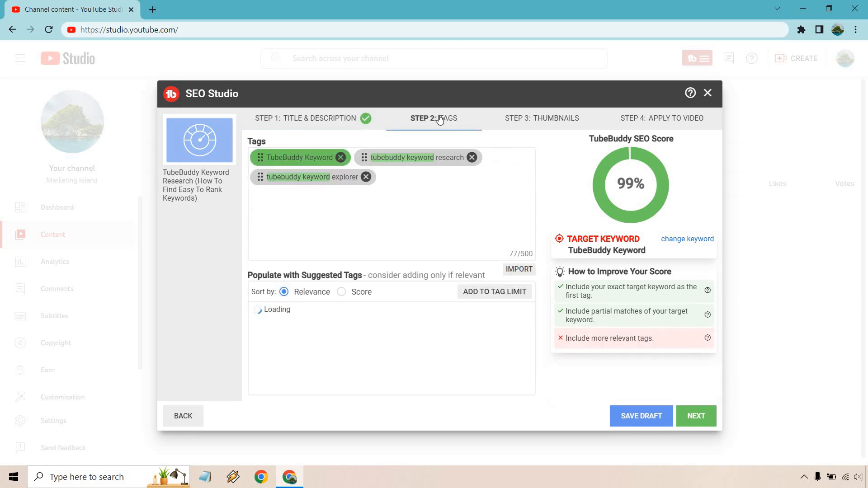
mouse_move(443, 207)
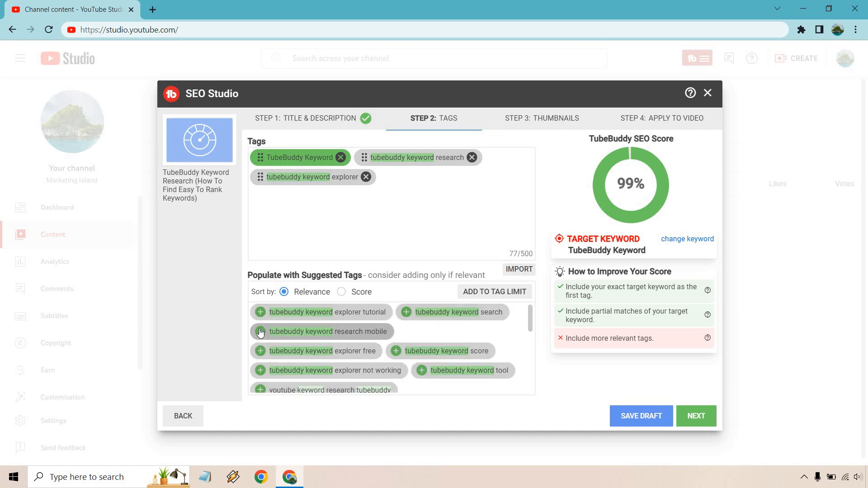
Step: Add seven suggested tags like 'tubebuddy keyword tool' and 'keyword explorer yotube tubebuddy'
click(261, 332)
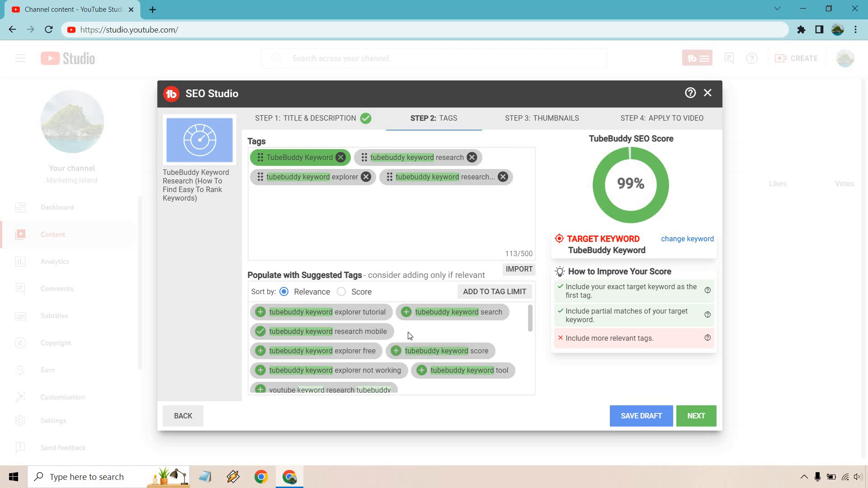
click(421, 371)
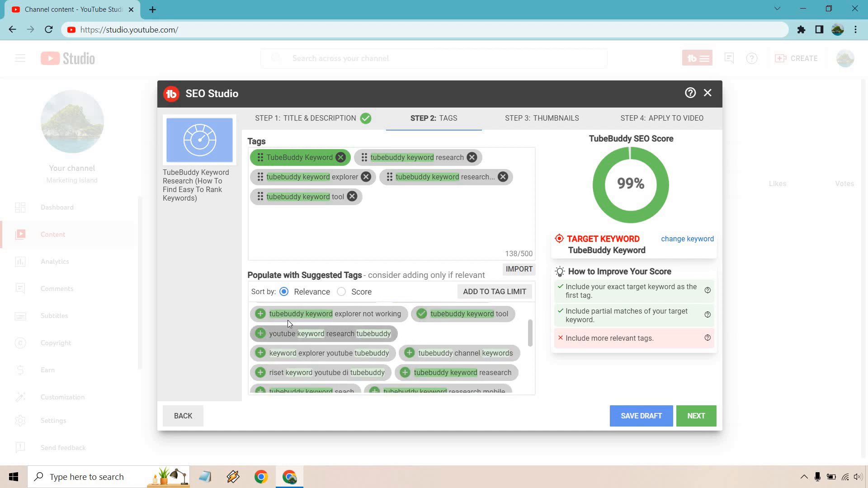
mouse_move(279, 347)
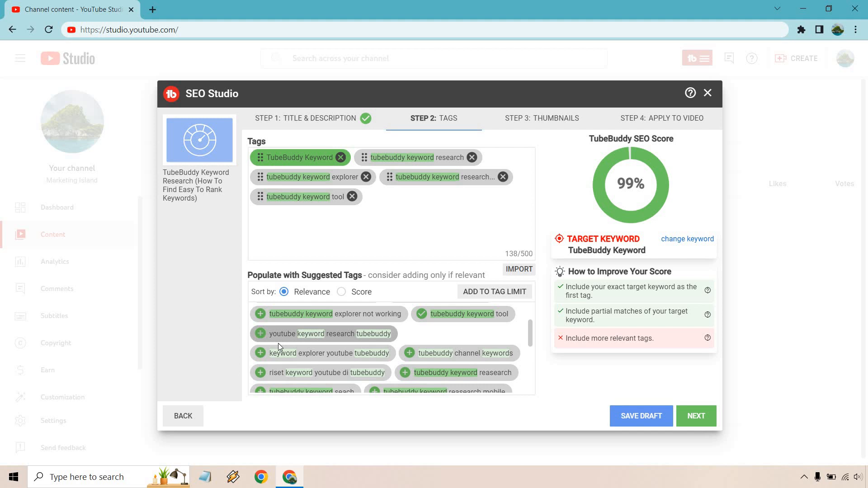
click(260, 333)
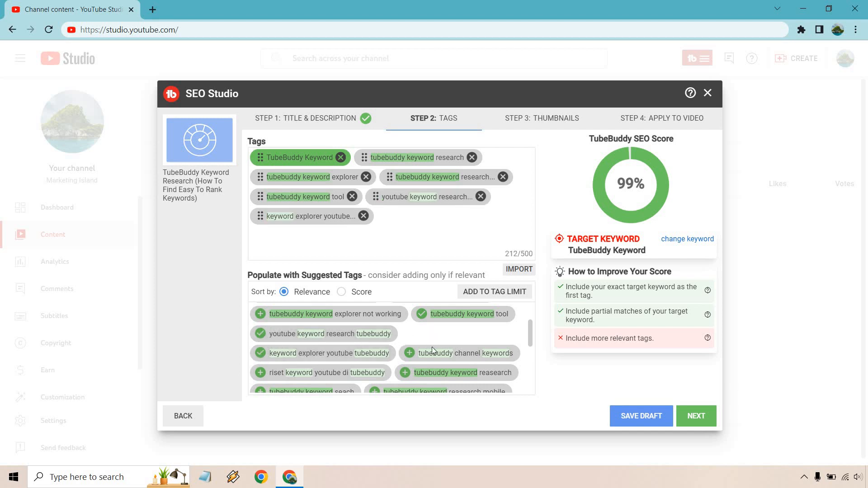
mouse_move(425, 347)
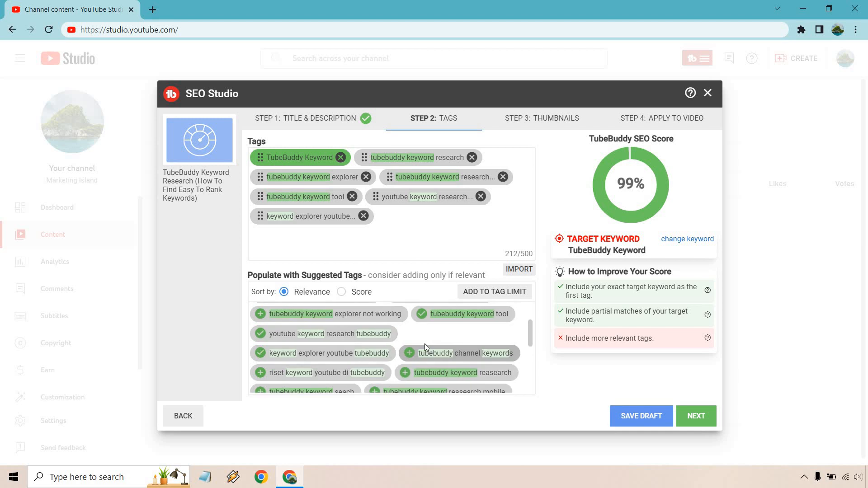
click(462, 373)
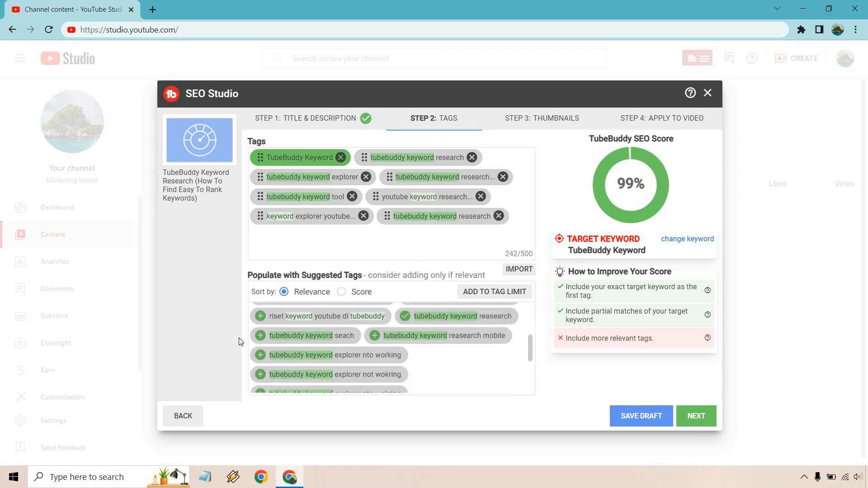
click(261, 336)
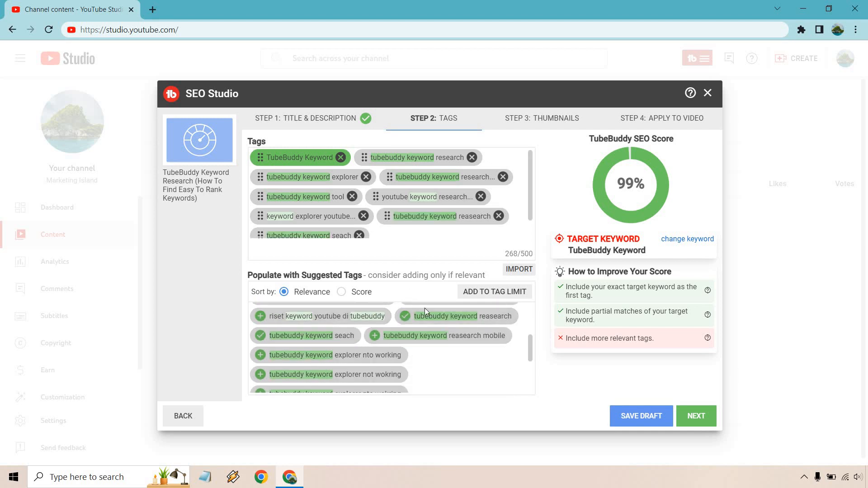
scroll(down, 3)
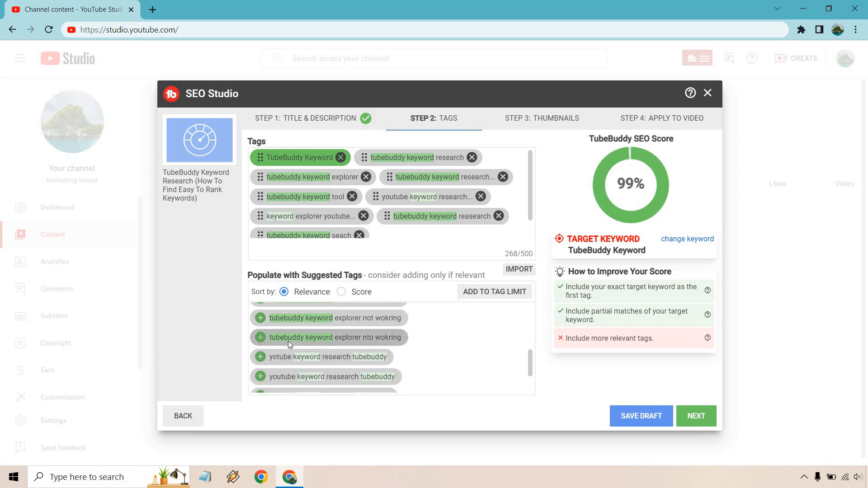
scroll(down, 3)
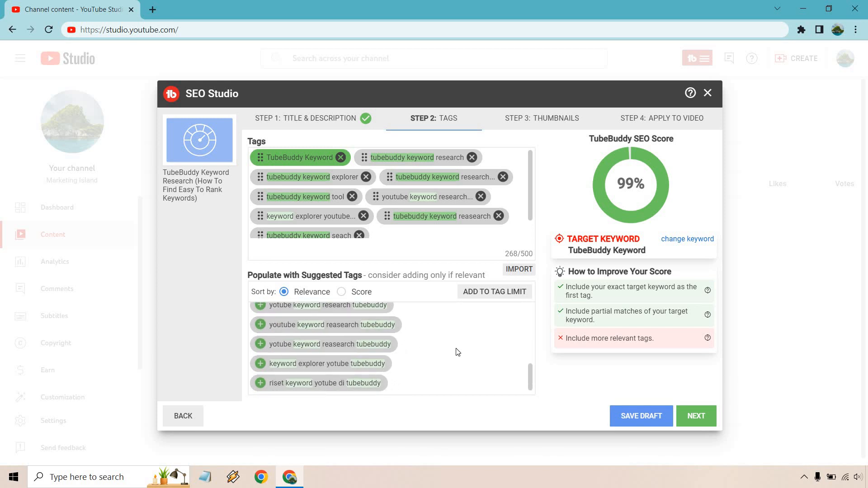
click(260, 364)
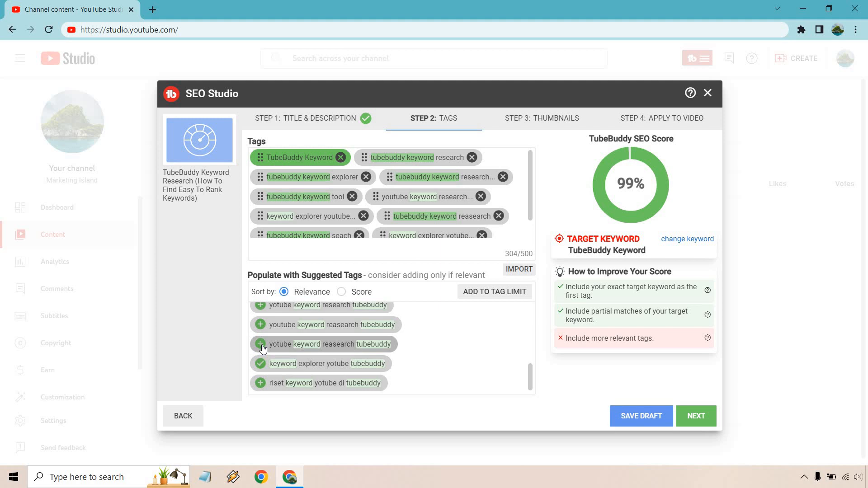
click(261, 344)
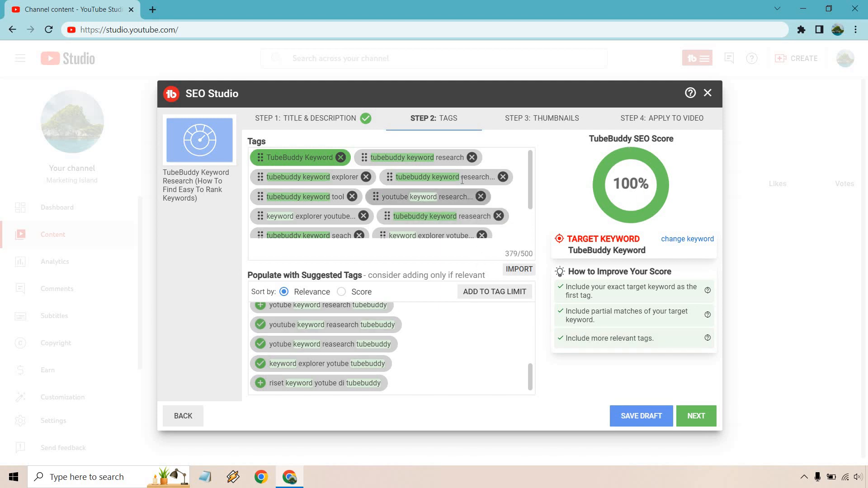
mouse_move(446, 176)
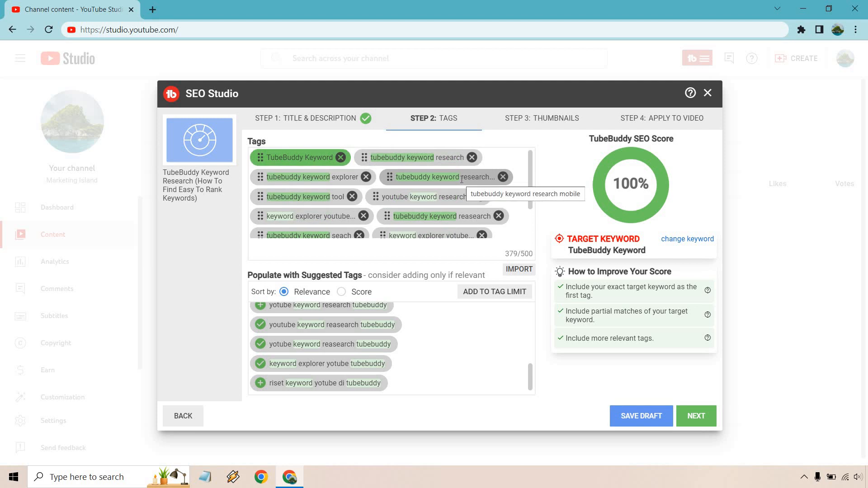
mouse_move(512, 336)
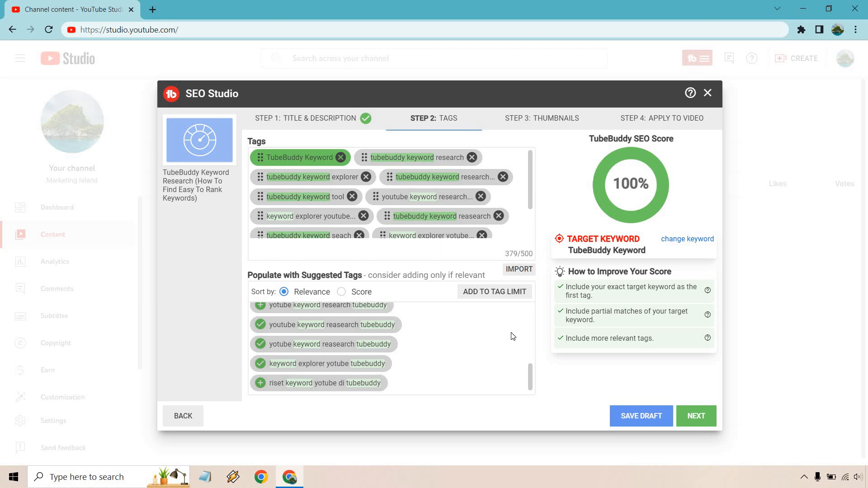
mouse_move(655, 190)
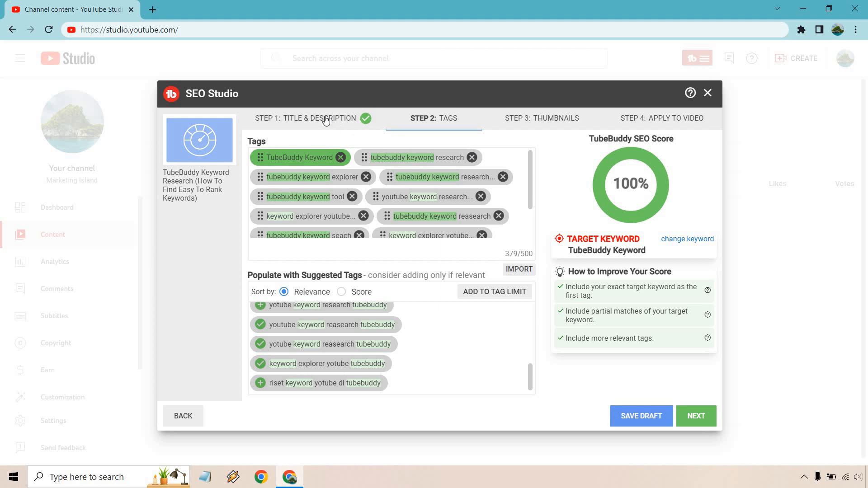
Step: Review the optimized title and description in Step 1, then return to tags
click(313, 118)
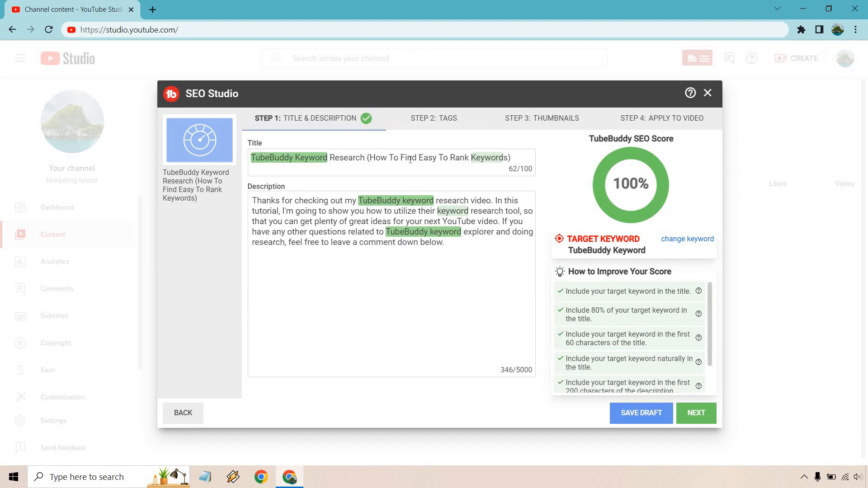
mouse_move(699, 292)
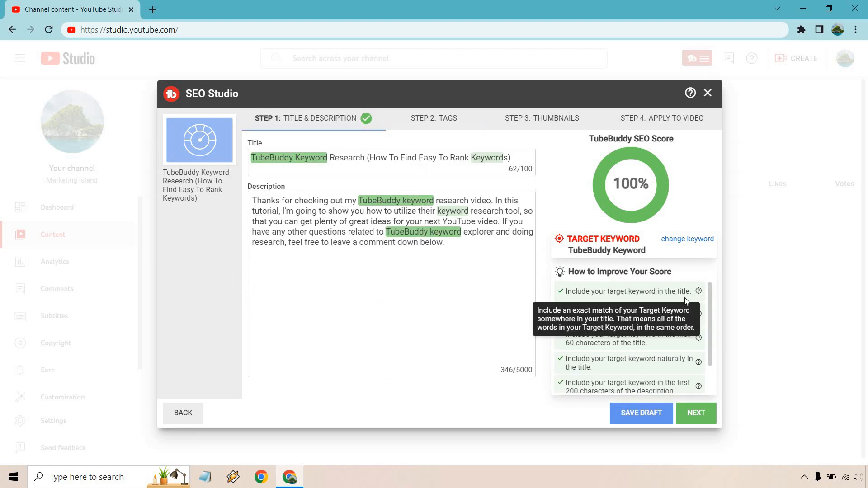
mouse_move(657, 190)
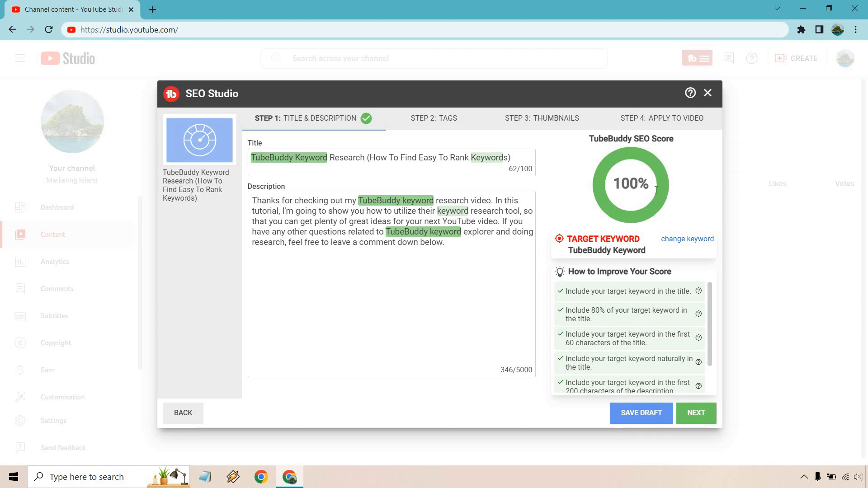
mouse_move(662, 190)
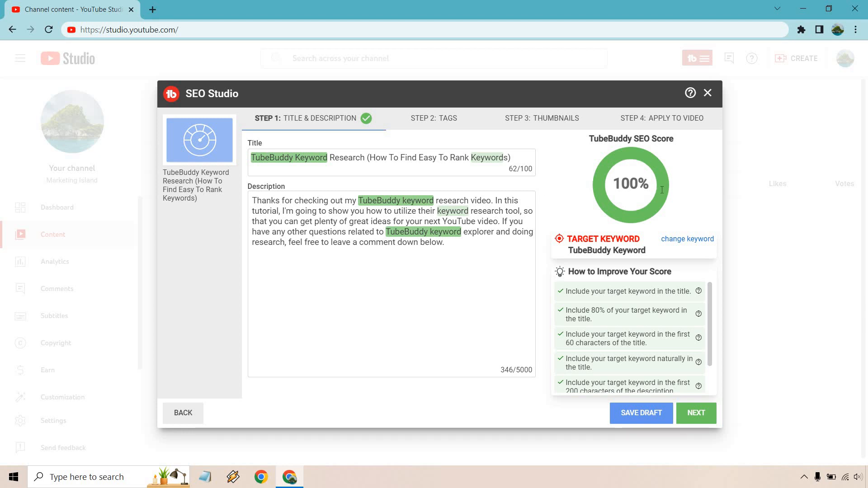
mouse_move(668, 195)
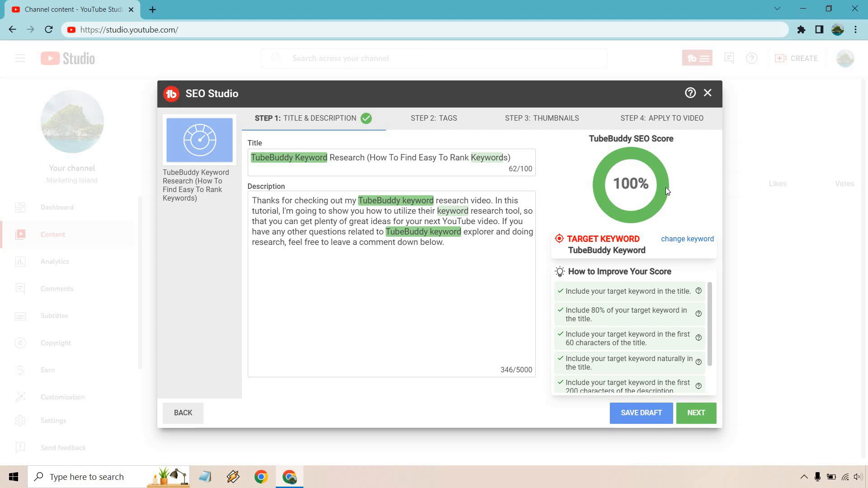
mouse_move(458, 154)
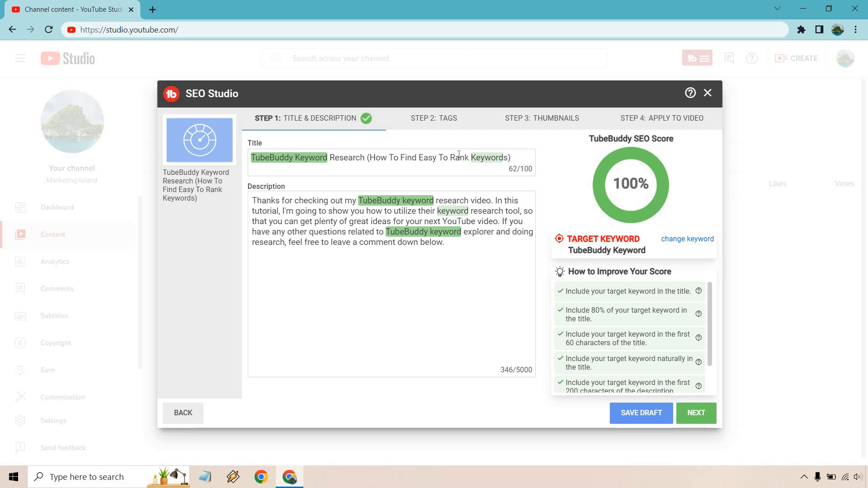
click(434, 118)
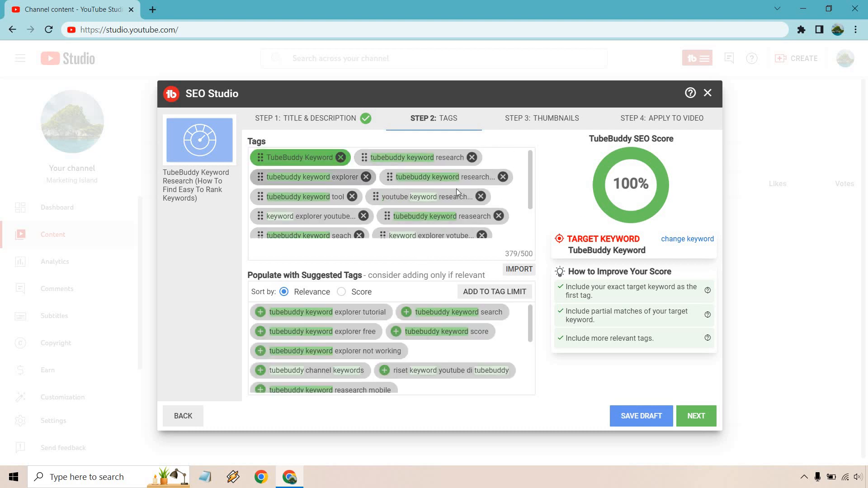
mouse_move(387, 207)
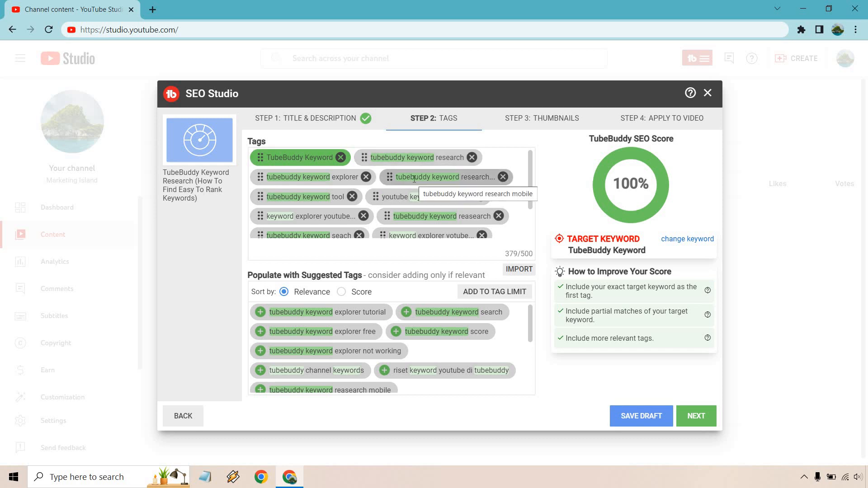
Step: Advance from the completed tags to Step 3: Thumbnails
click(695, 416)
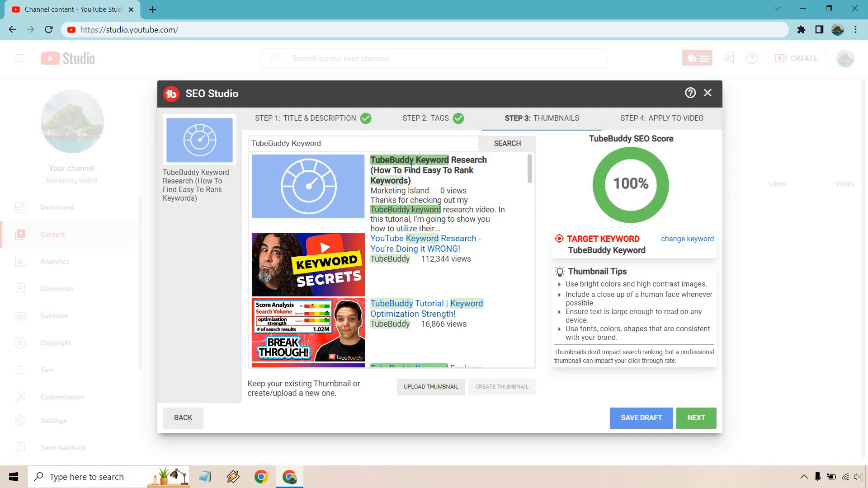
scroll(down, 3)
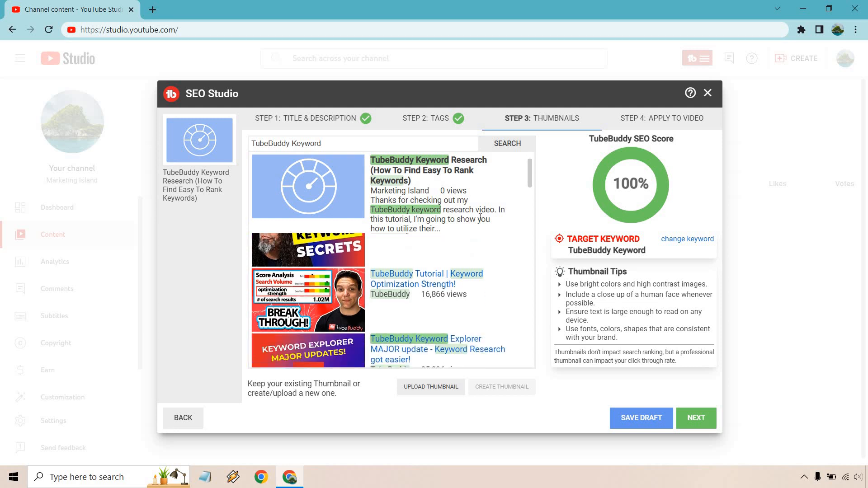
scroll(down, 3)
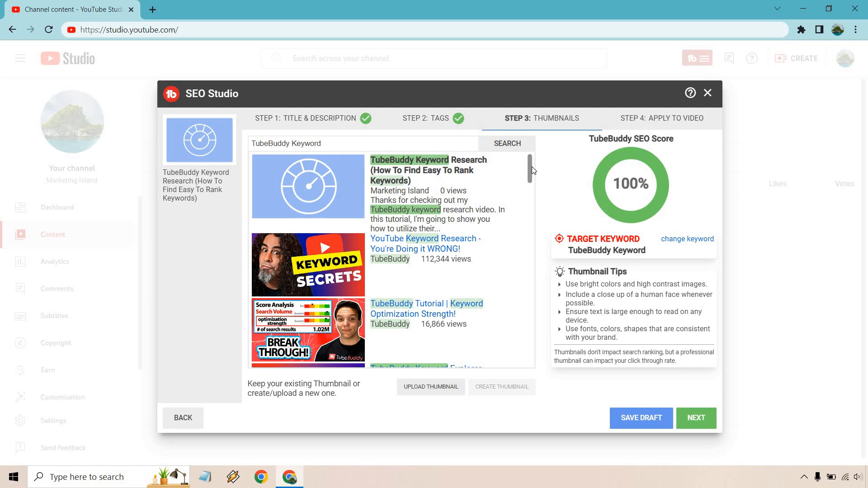
scroll(down, 3)
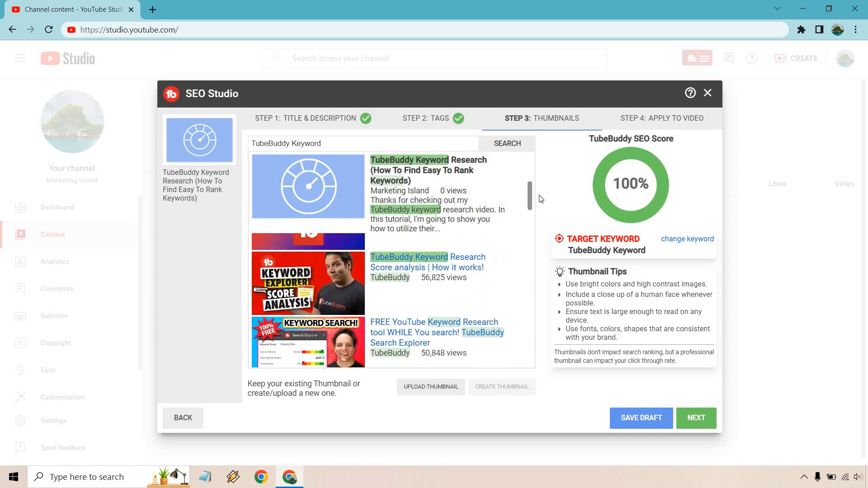
scroll(down, 3)
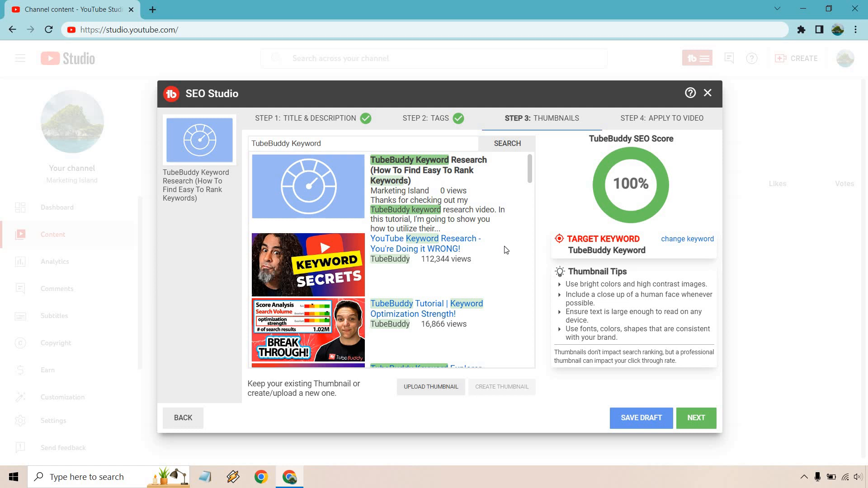
scroll(down, 3)
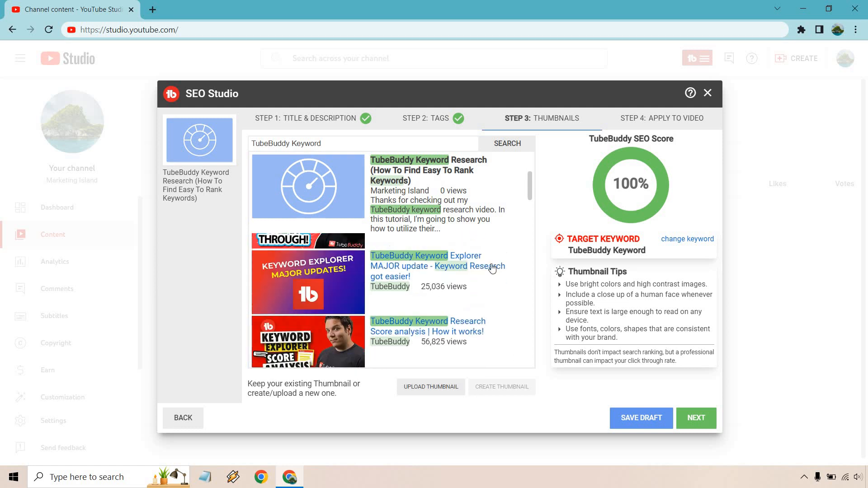
scroll(down, 3)
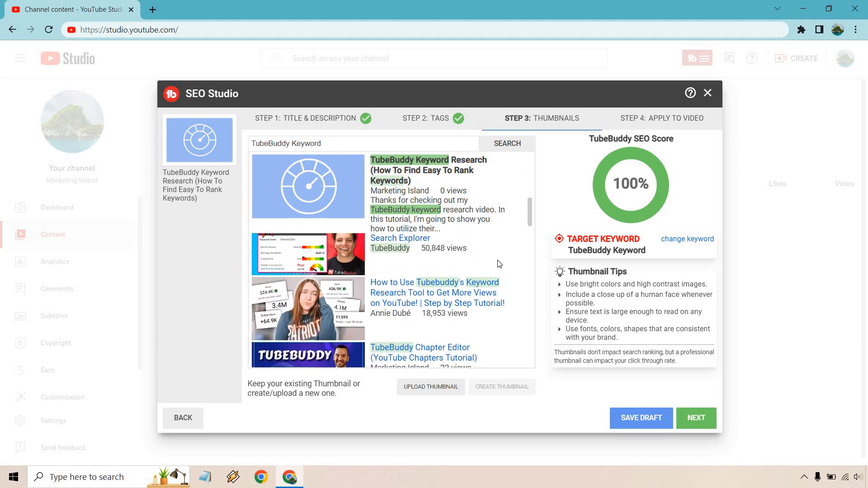
scroll(down, 3)
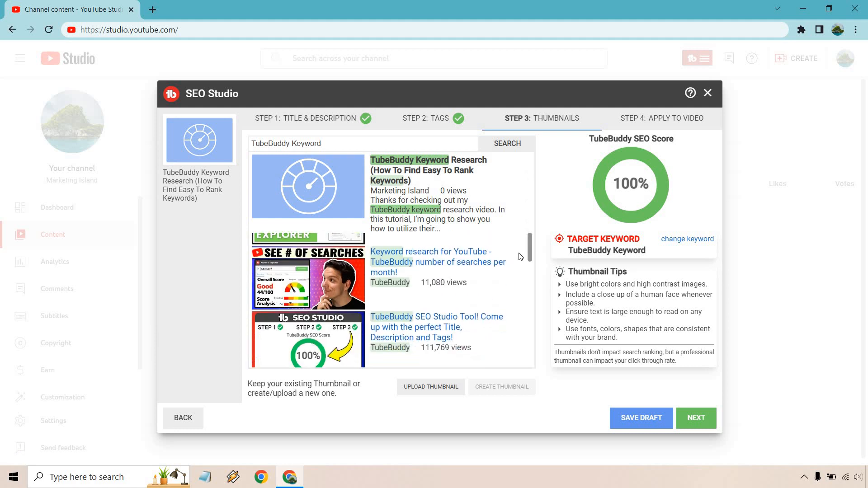
scroll(down, 3)
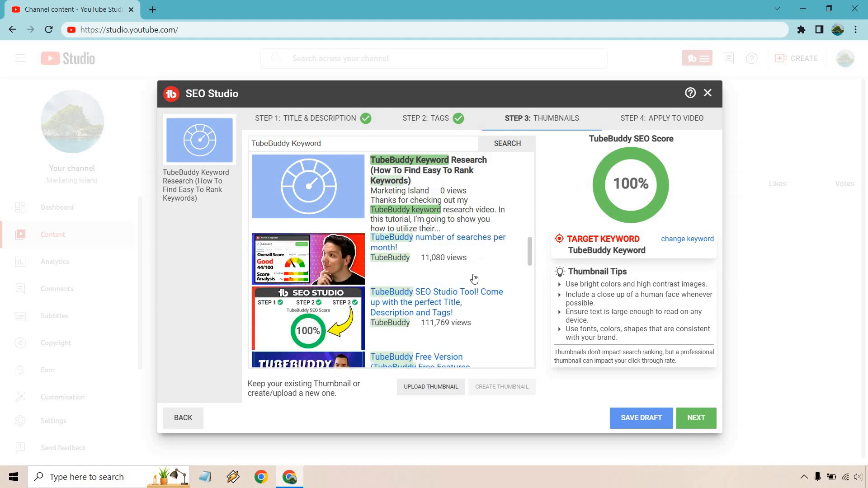
scroll(down, 3)
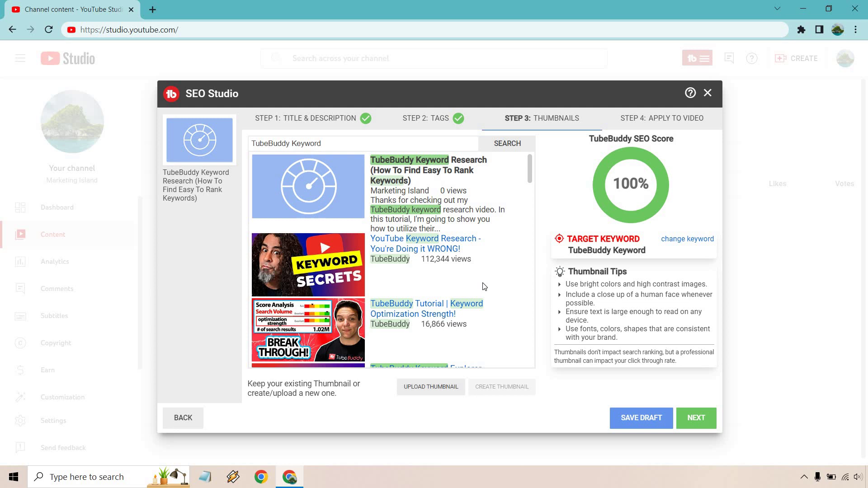
mouse_move(328, 222)
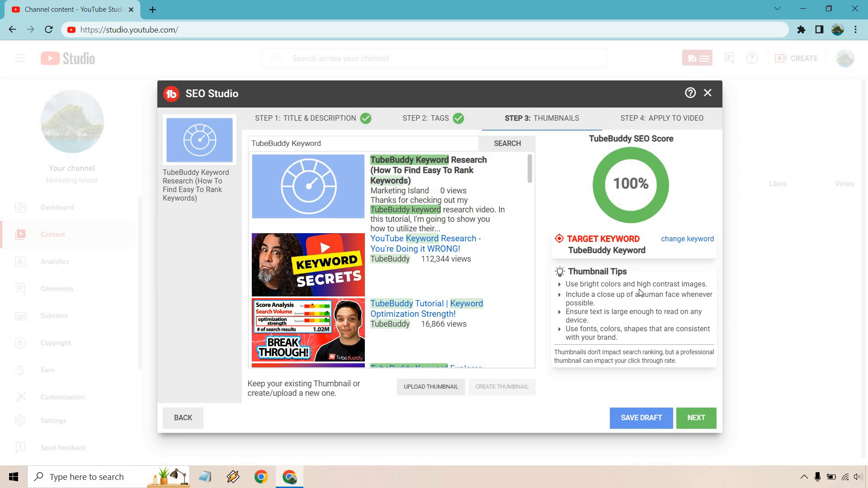
mouse_move(670, 122)
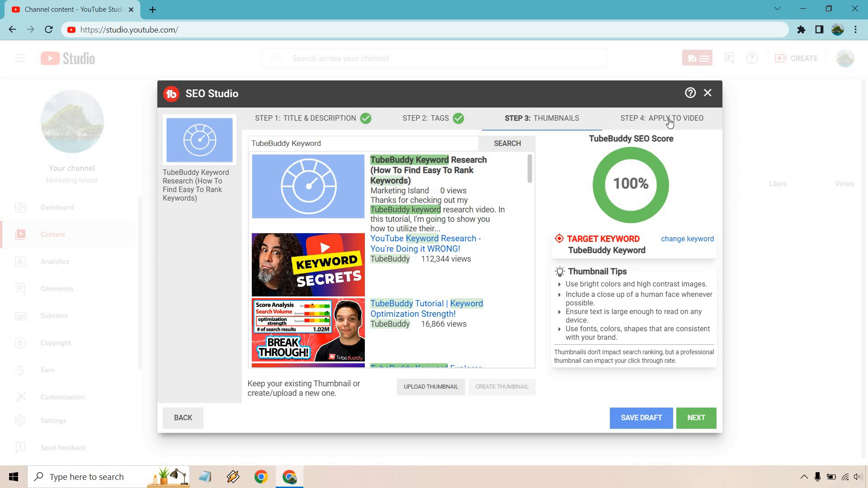
mouse_move(656, 309)
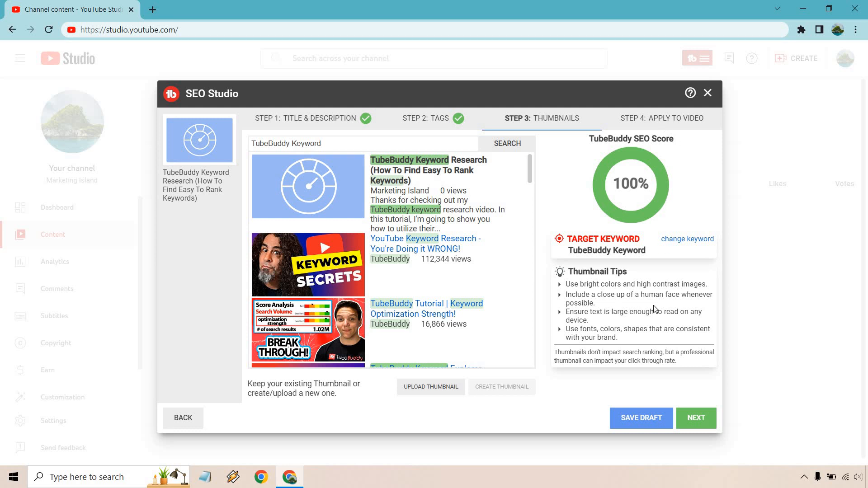